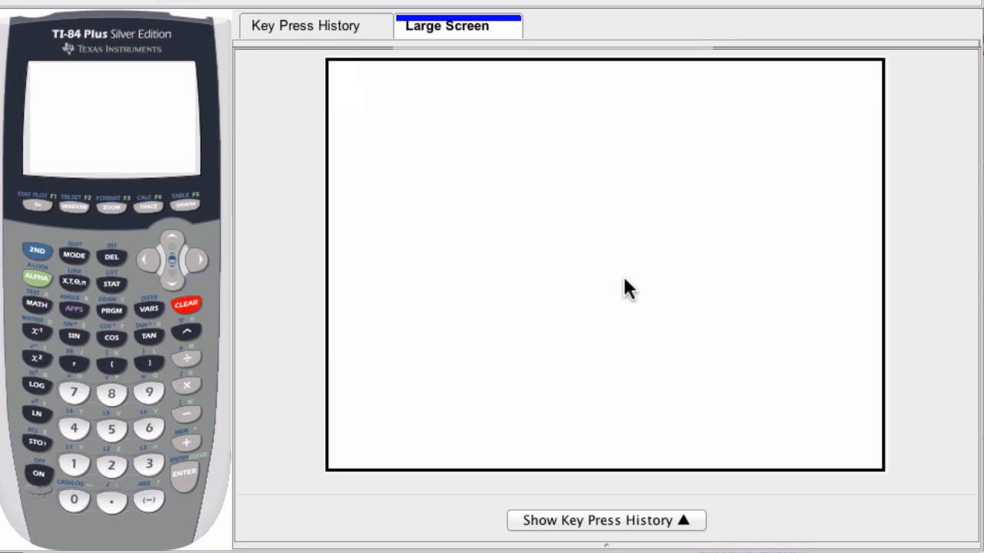
Power on the calculator and evaluate 5² to get 25.
left_click(37, 474)
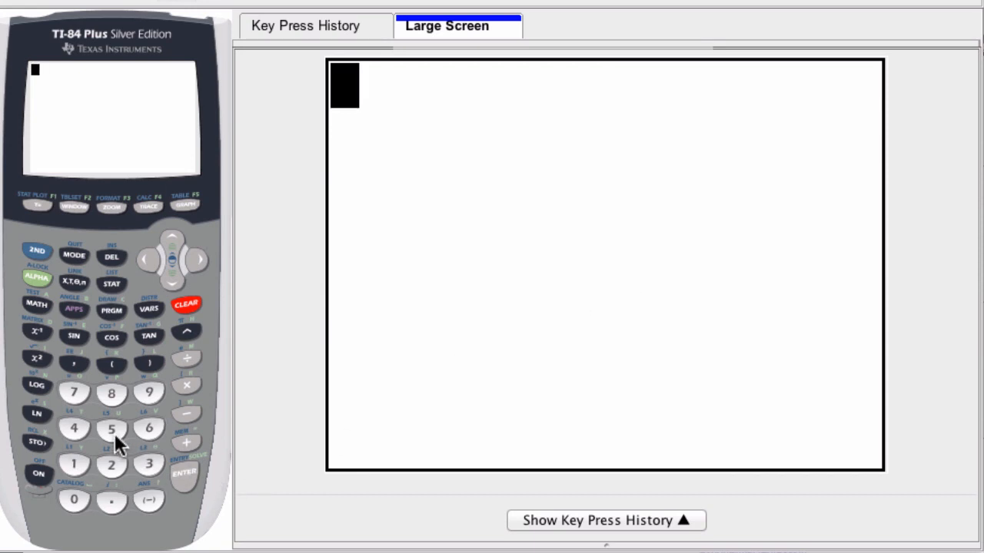
left_click(111, 427)
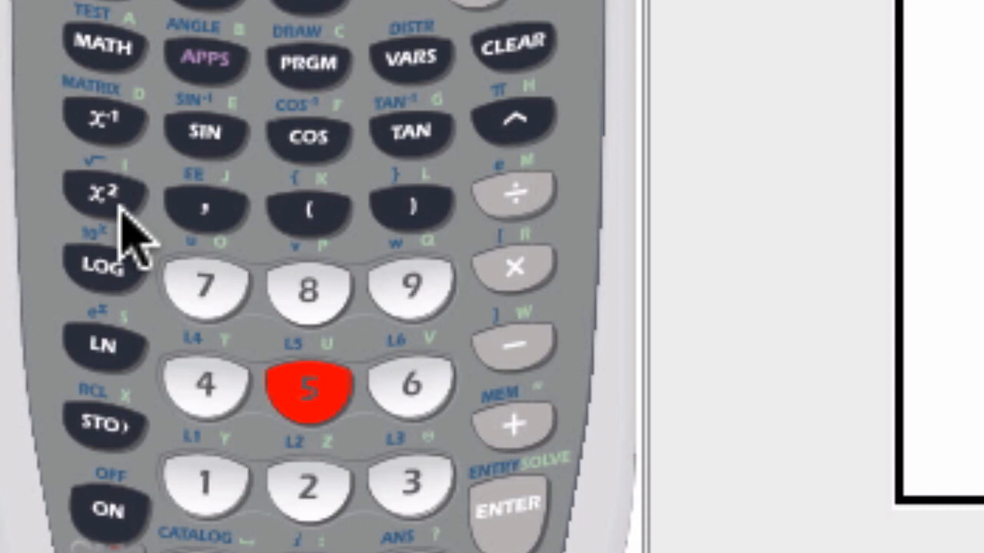
left_click(105, 192)
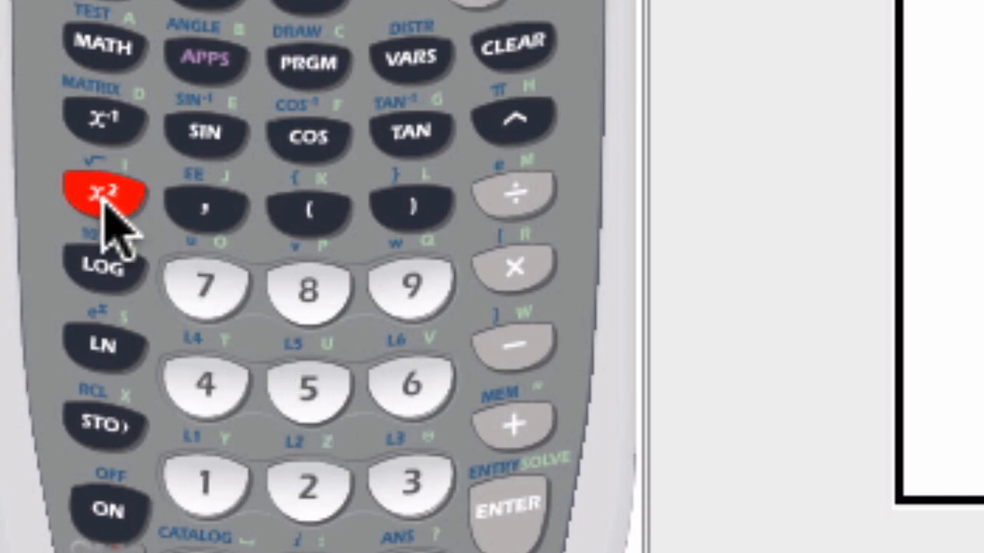
mouse_move(658, 422)
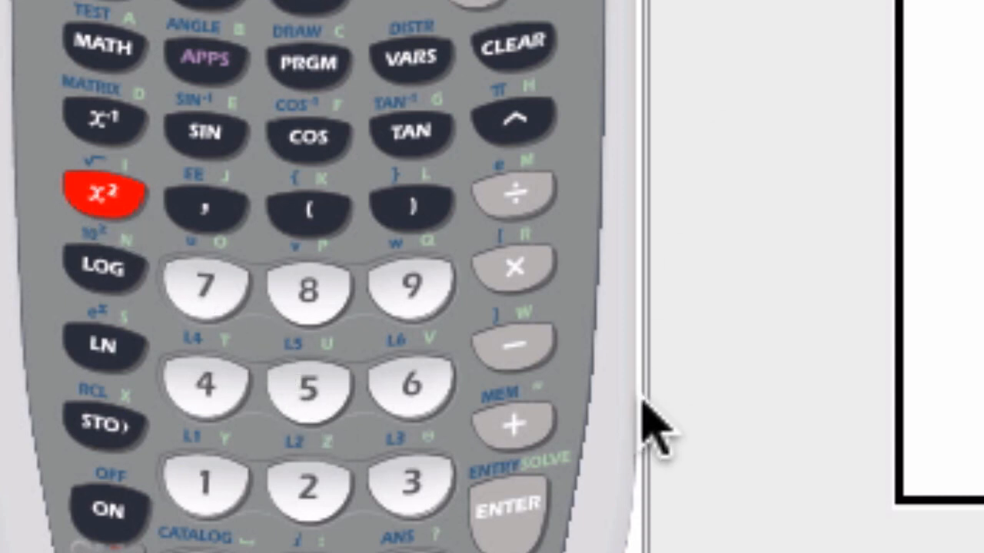
left_click(201, 480)
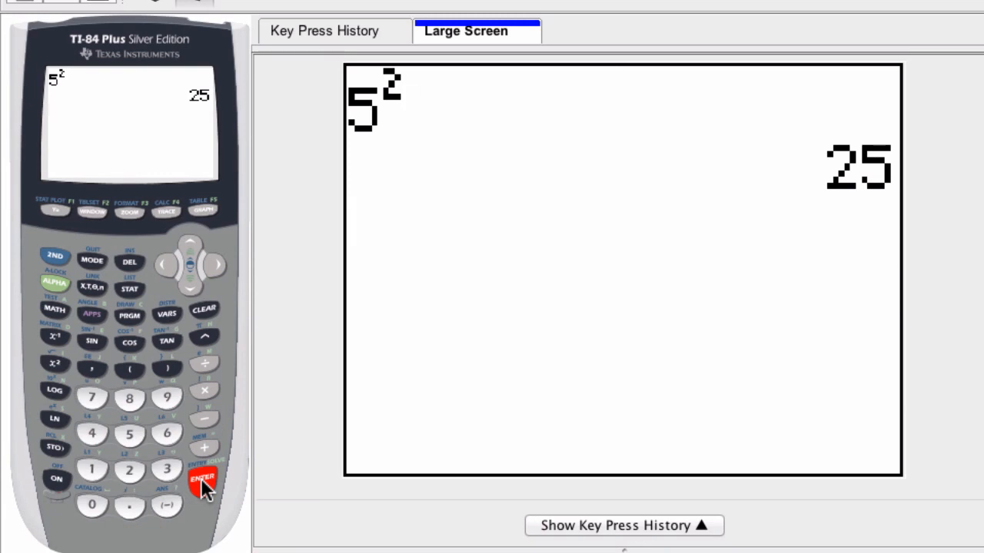
mouse_move(458, 403)
type("2")
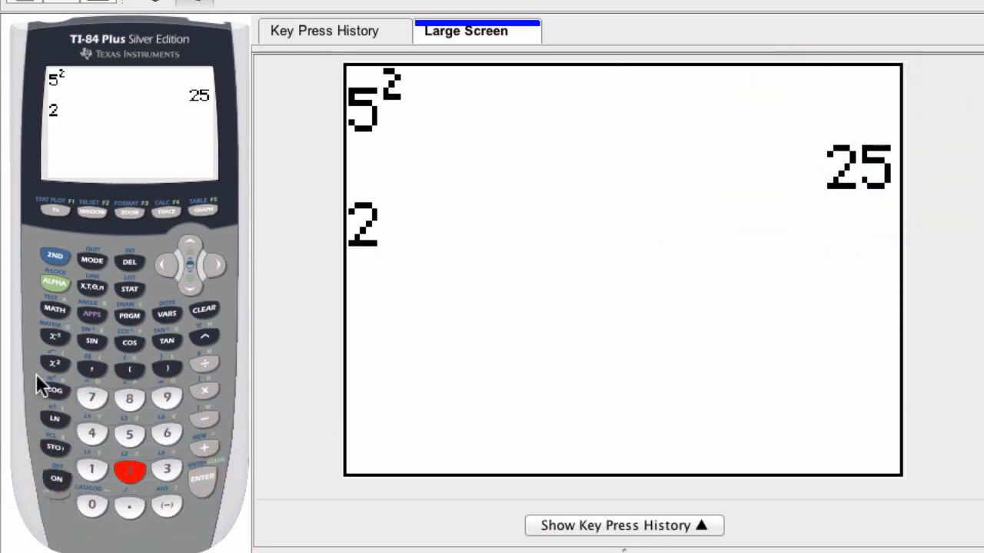
Evaluate ((2²)²)² to get 256 and begin the next entry with 5.
left_click(54, 363)
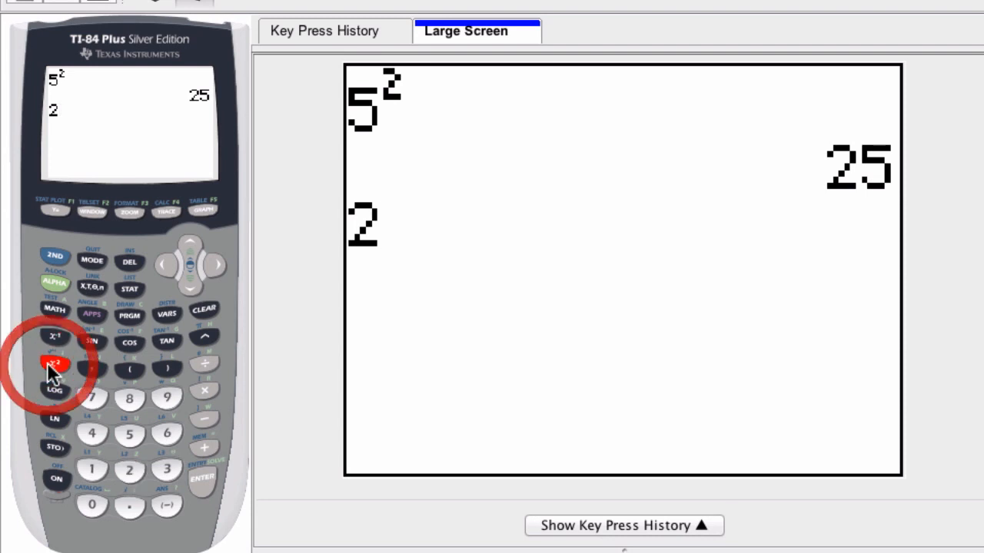
left_click(56, 365)
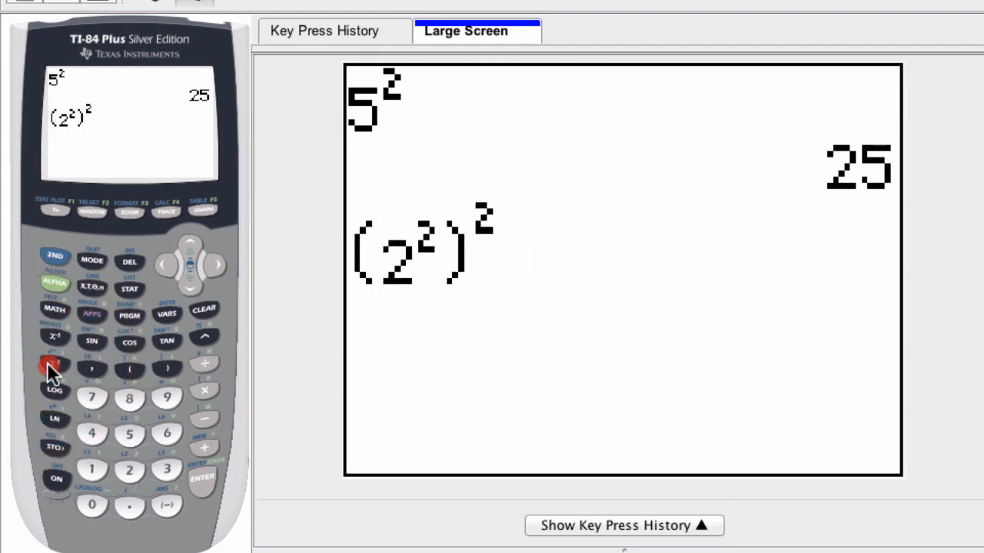
left_click(54, 363)
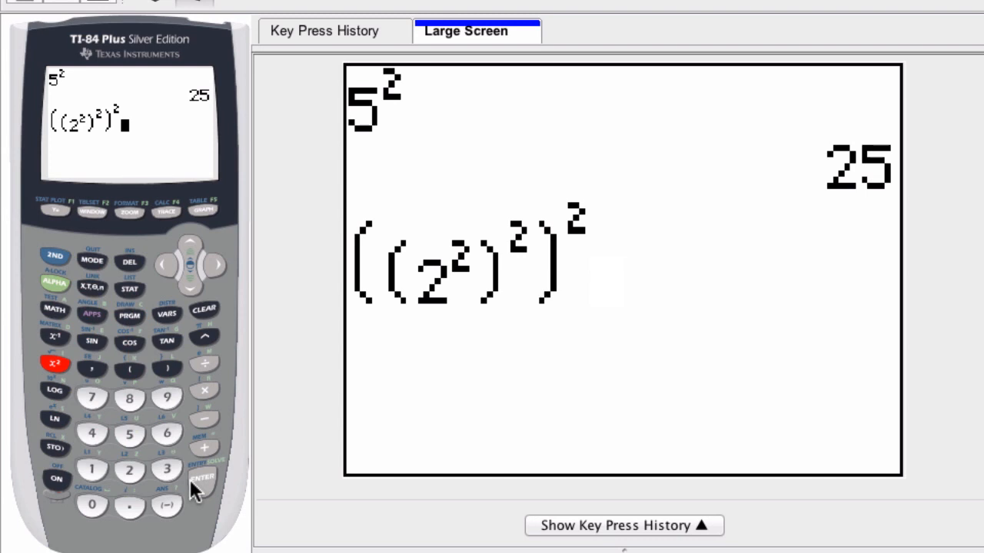
left_click(201, 478)
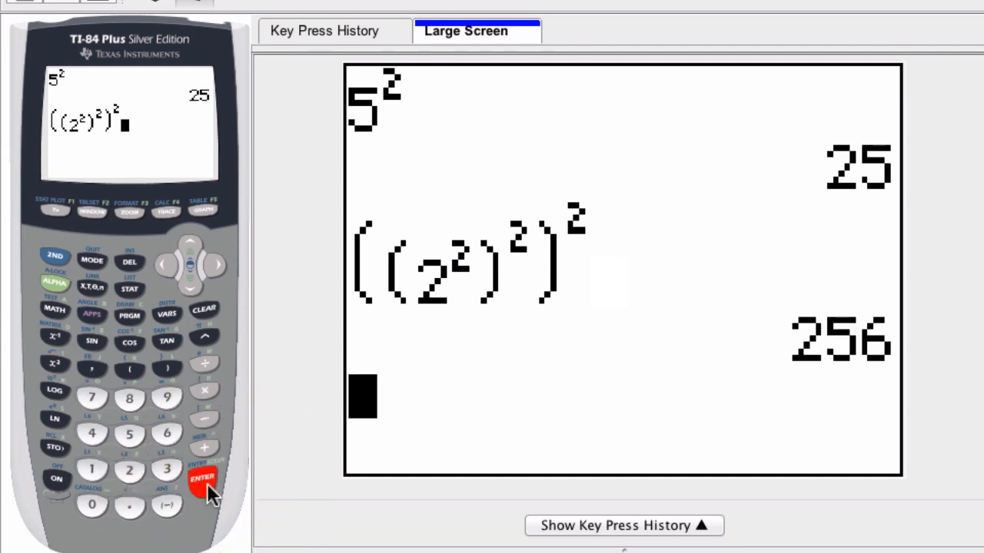
left_click(203, 477)
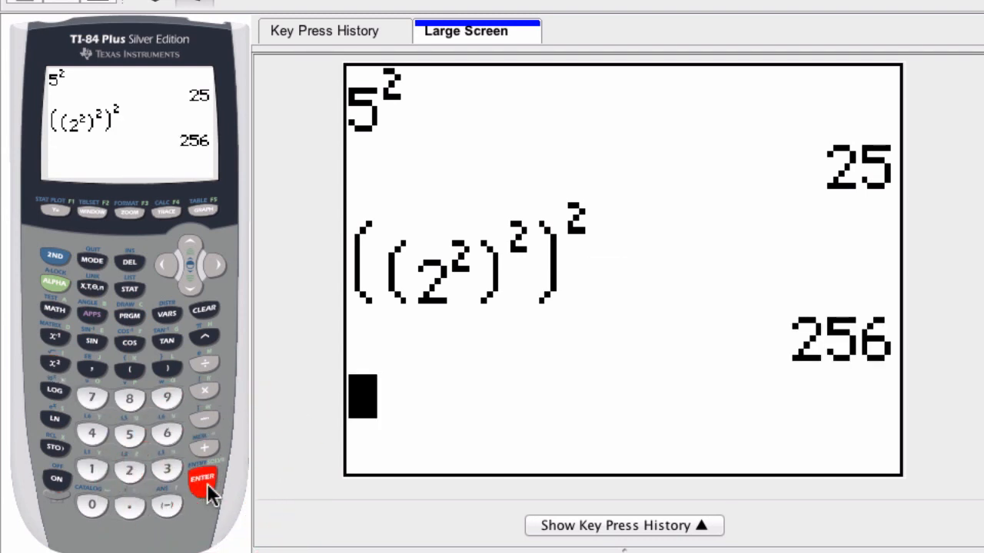
left_click(201, 476)
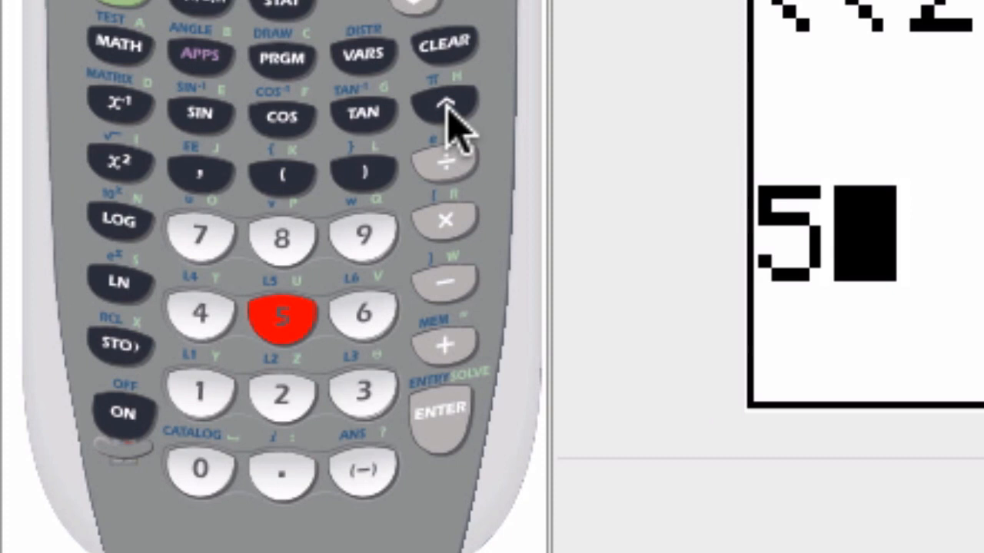
Evaluate 5^2 as 25 and 5^6 as 15625 using the caret key.
left_click(445, 106)
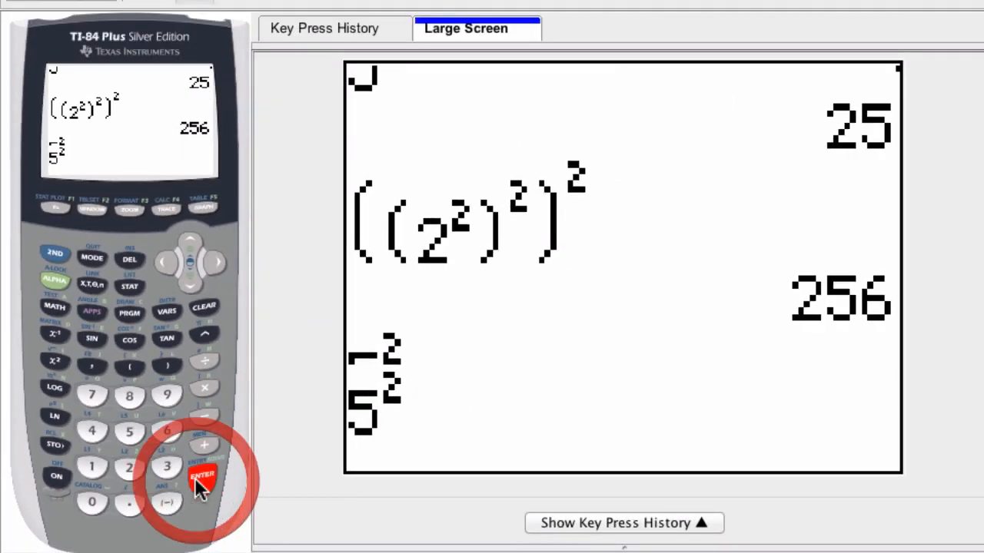
left_click(203, 475)
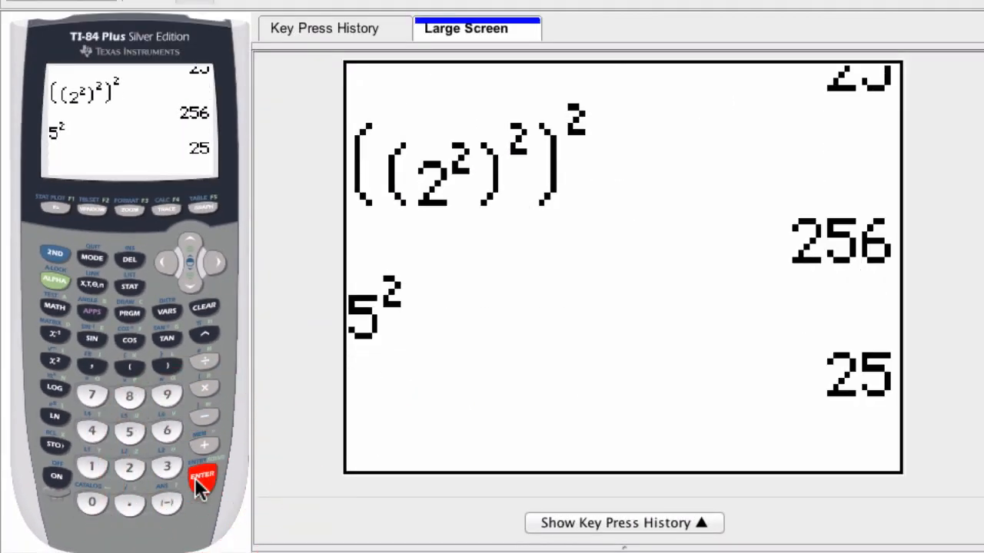
left_click(203, 329)
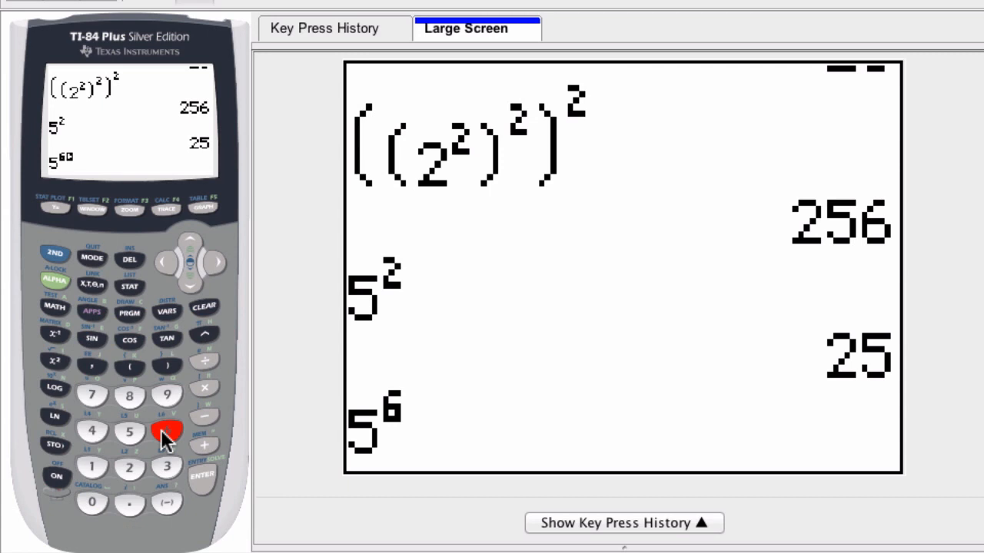
left_click(166, 430)
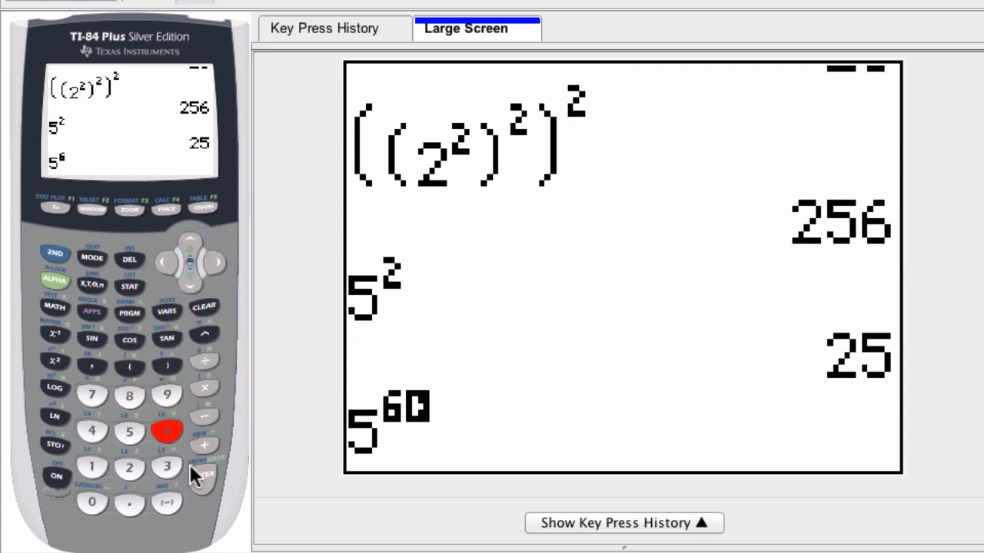
left_click(202, 475)
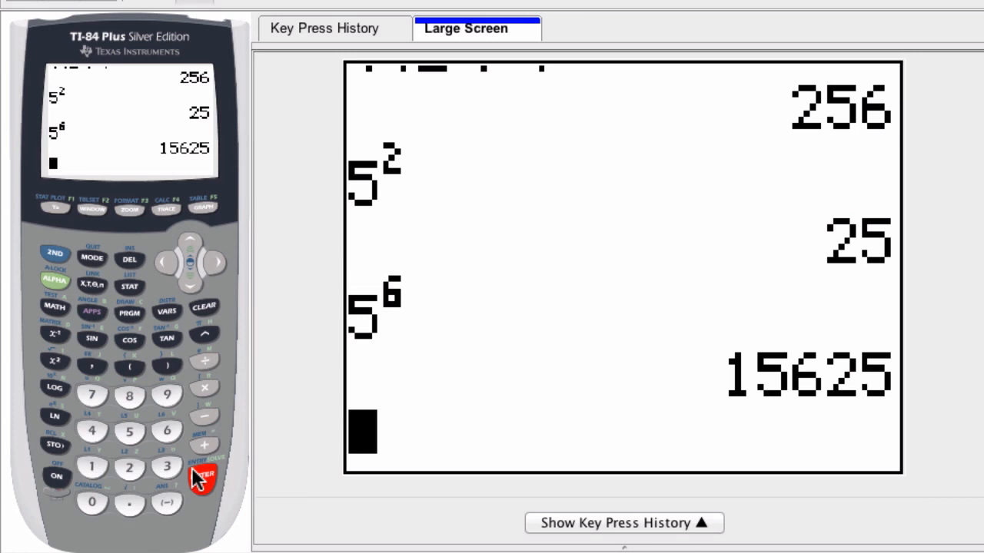
mouse_move(215, 384)
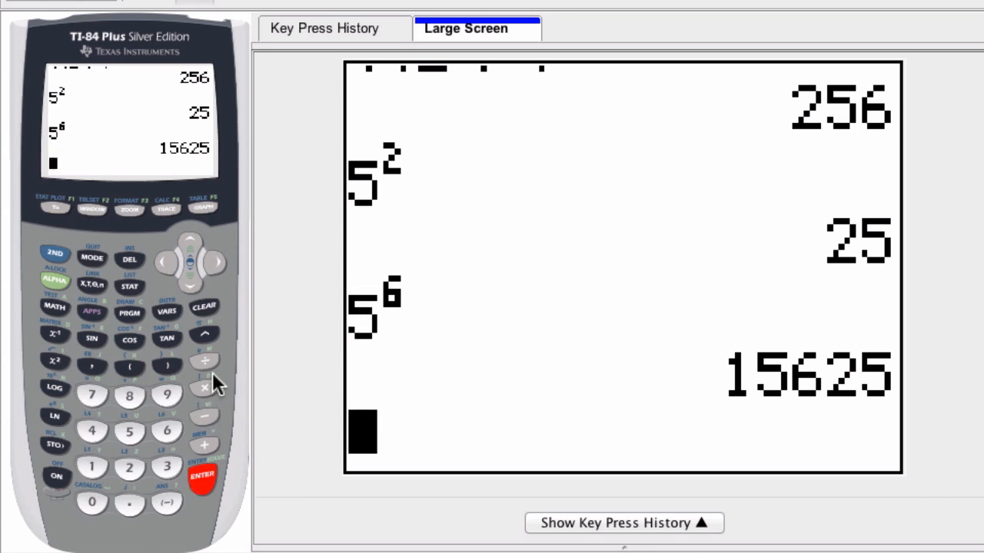
mouse_move(161, 423)
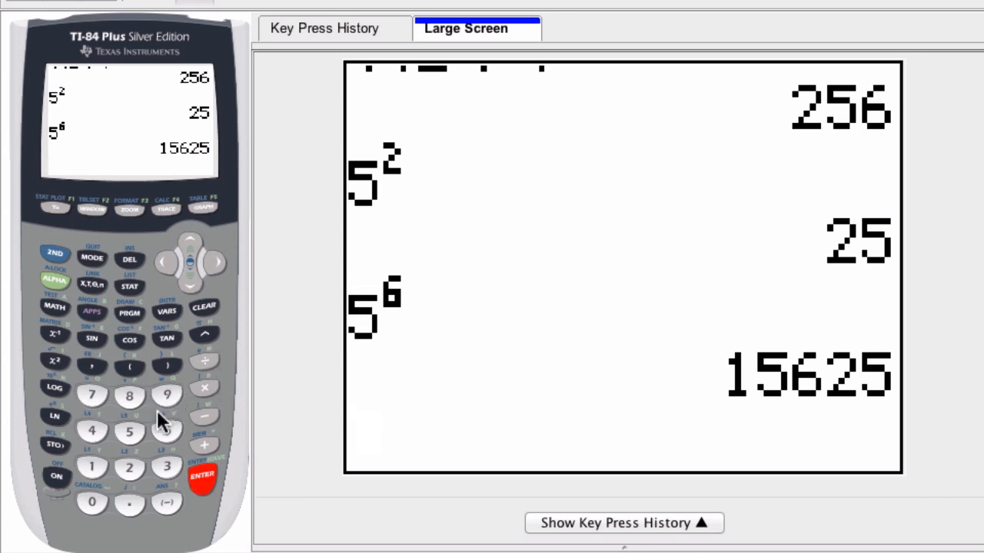
mouse_move(151, 428)
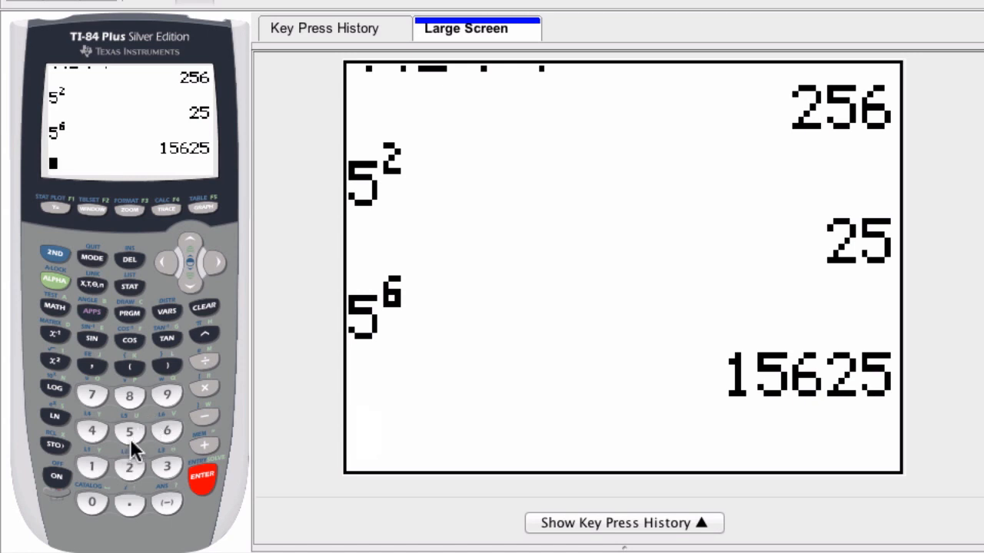
Enter 5 and square it again for a second 5² giving 25.
left_click(129, 467)
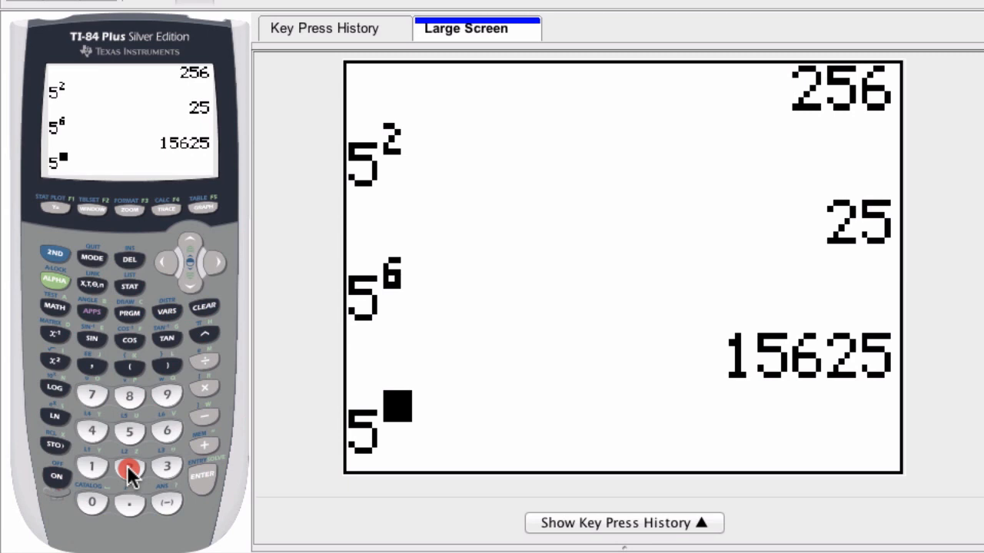
left_click(202, 475)
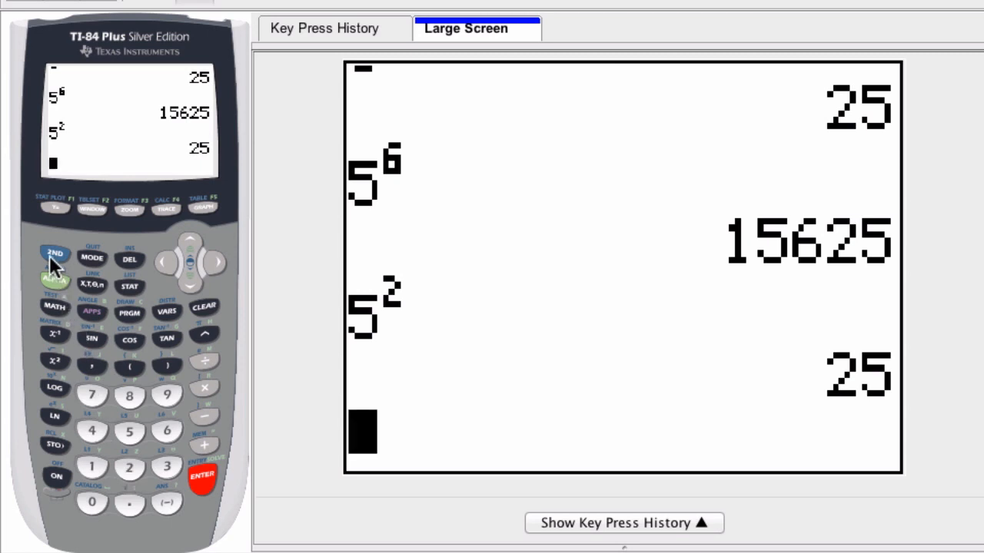
Use 2ND x² to enter √25 and key in the digits 2 and 5.
left_click(55, 253)
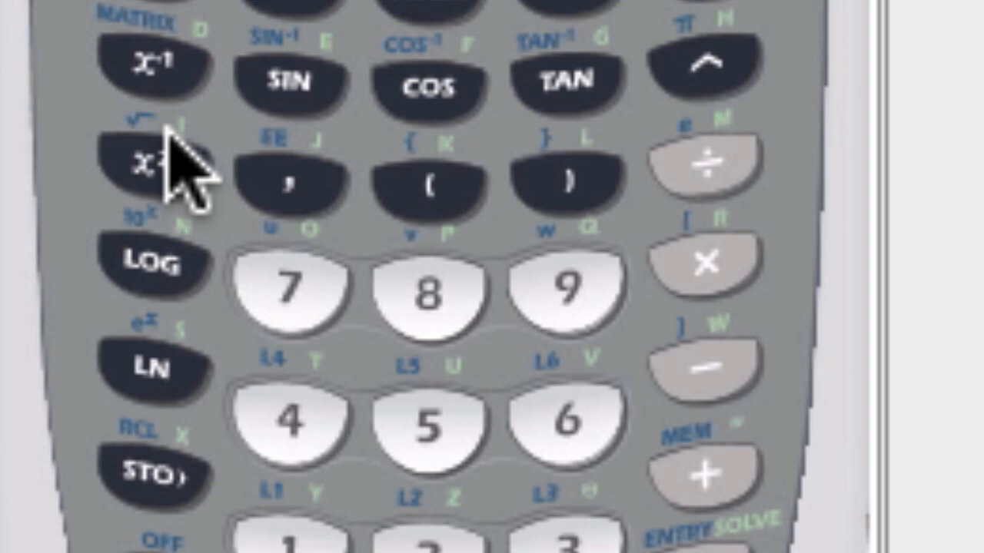
mouse_move(215, 216)
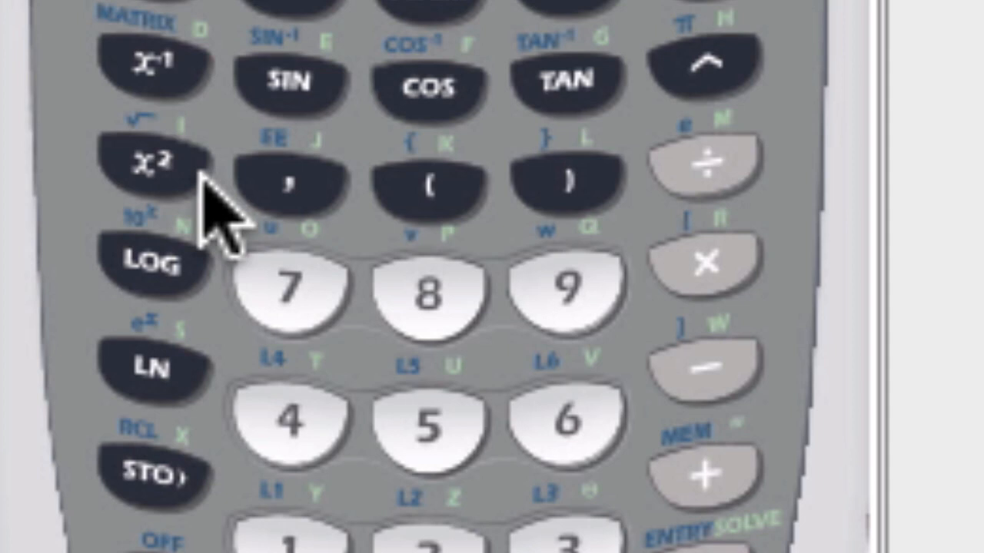
mouse_move(199, 161)
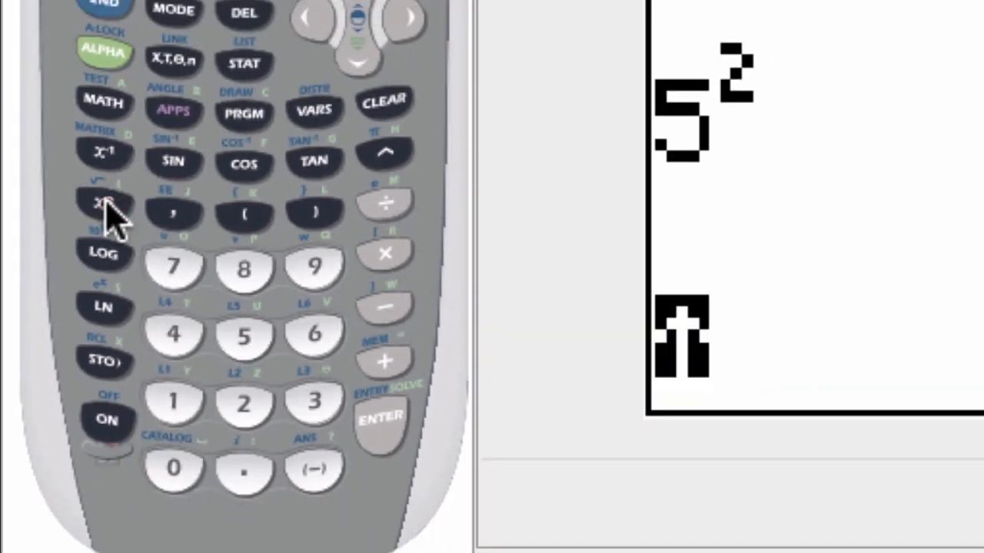
left_click(103, 203)
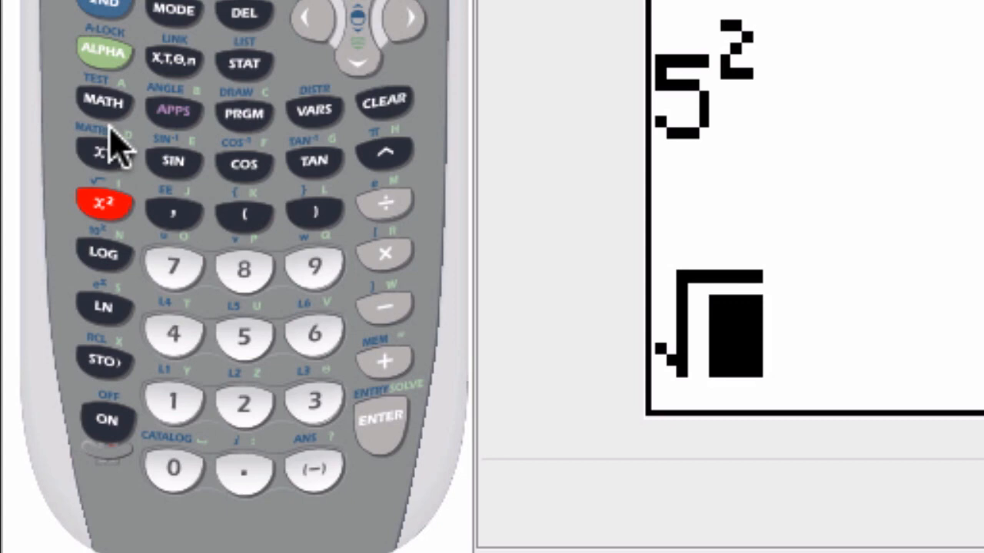
left_click(243, 335)
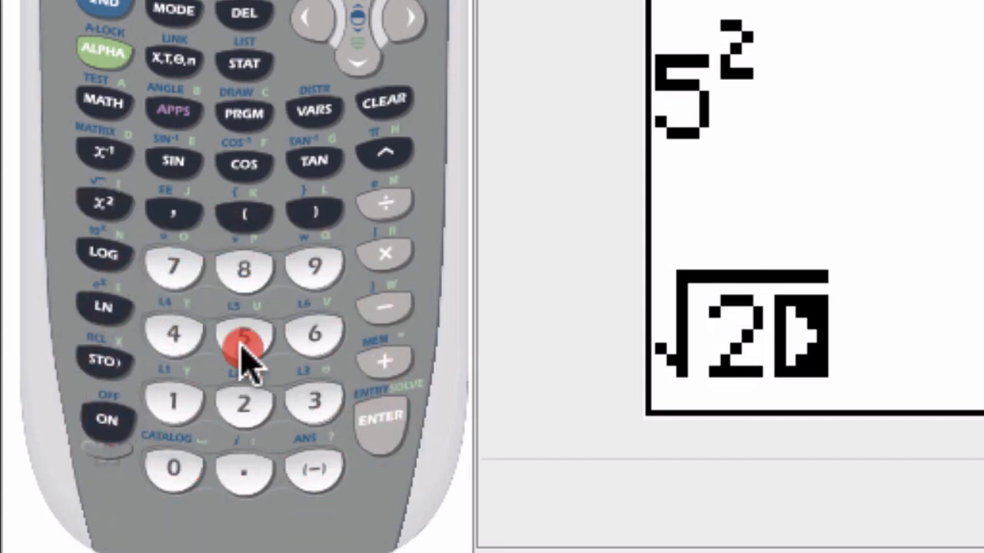
left_click(203, 473)
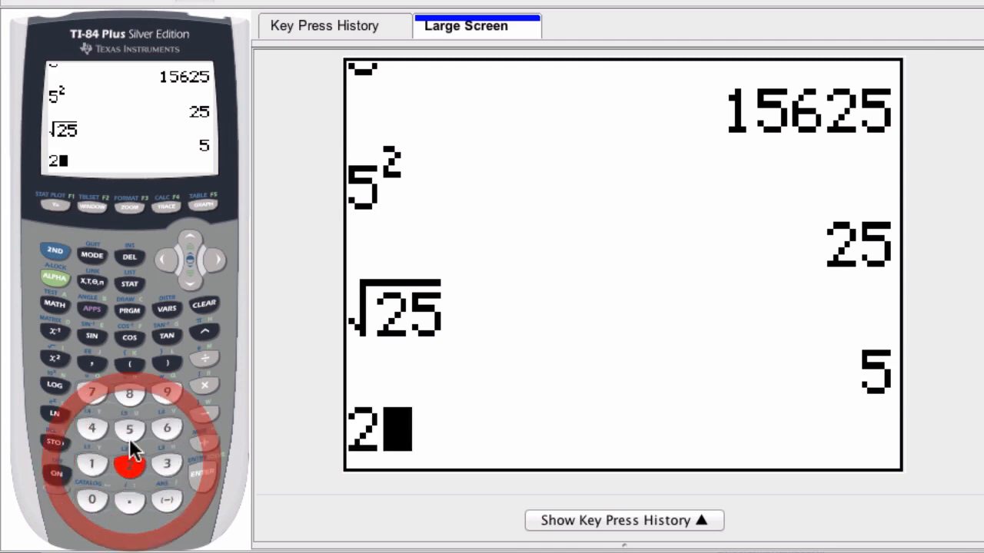
Evaluate 25^(1/2) to get 5.
left_click(129, 428)
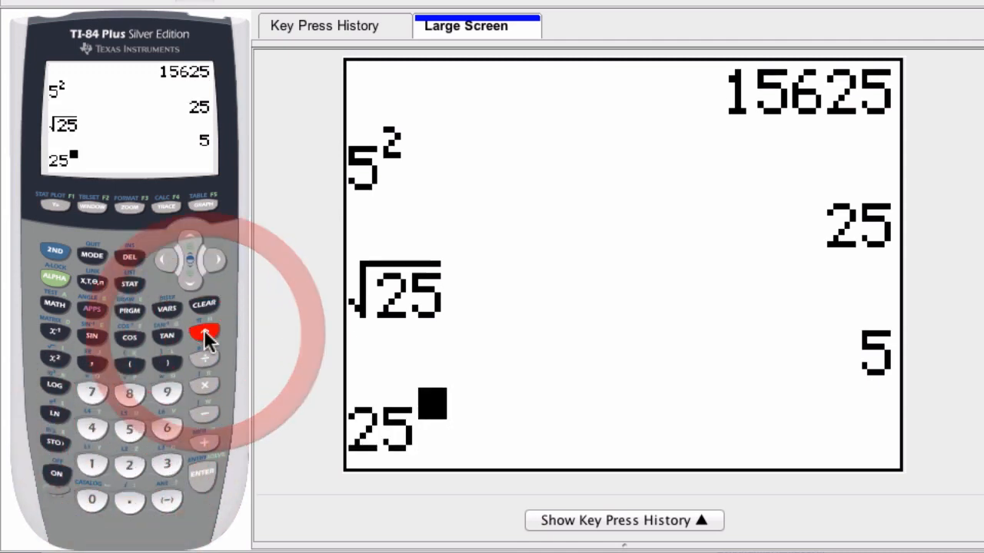
left_click(203, 331)
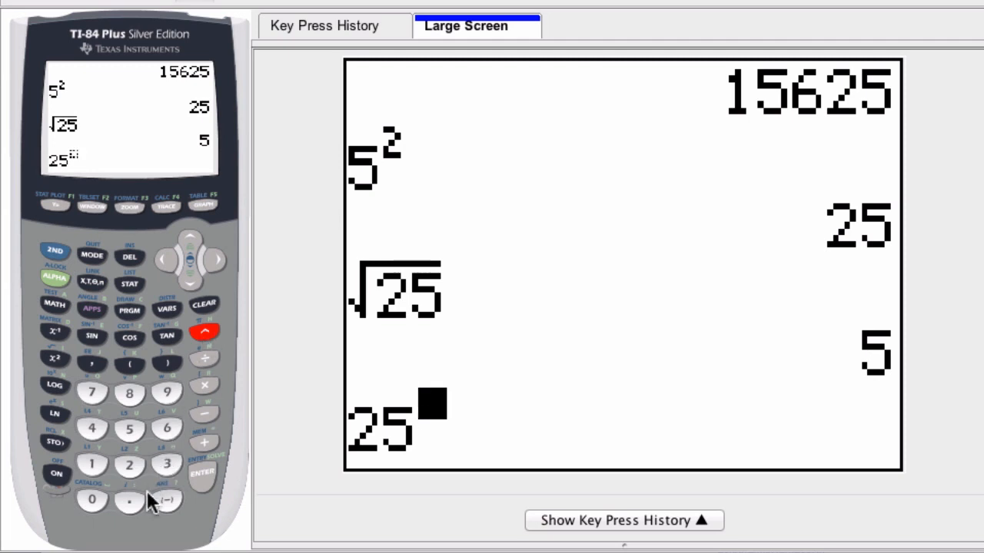
left_click(93, 464)
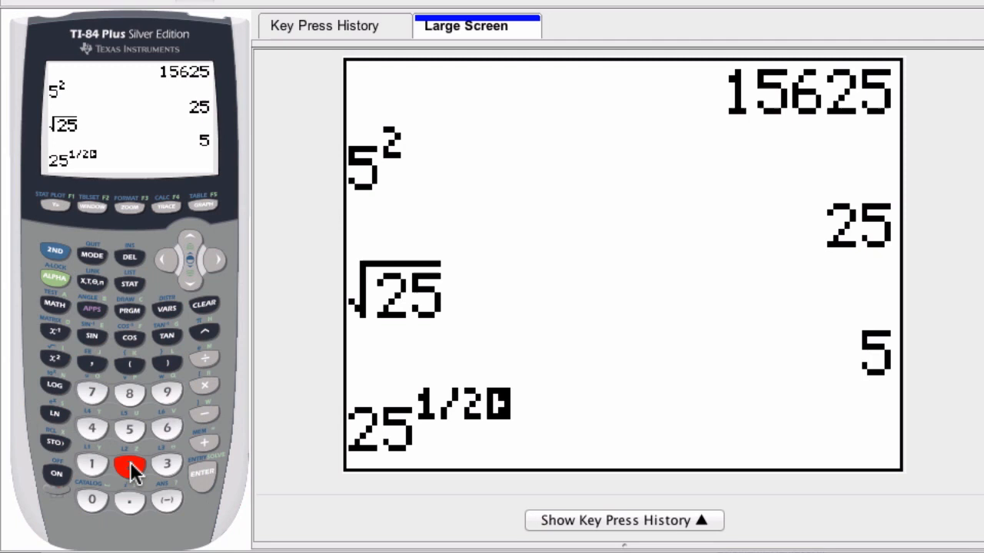
left_click(129, 257)
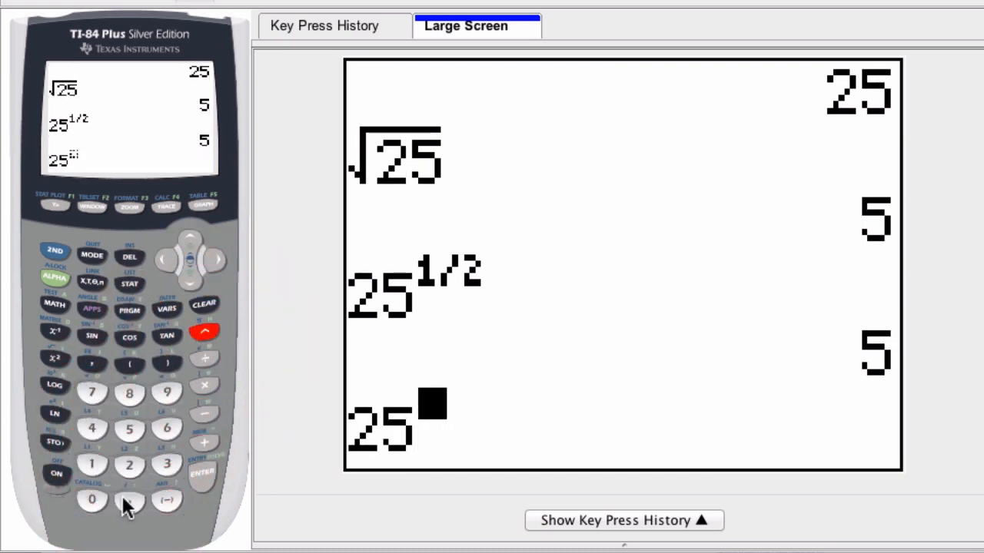
Evaluate 25^.5 to get 5 and begin the next entry with 5.
left_click(129, 427)
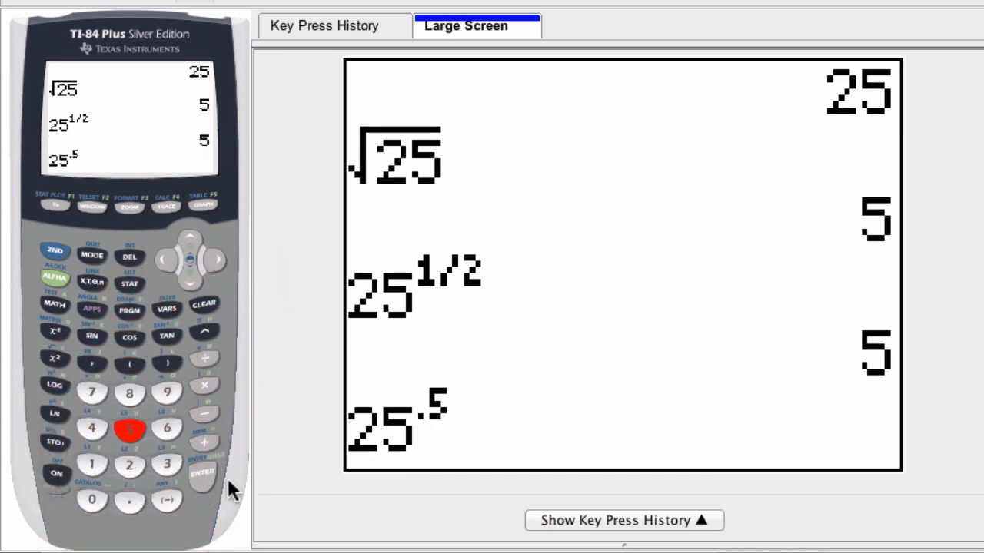
left_click(203, 474)
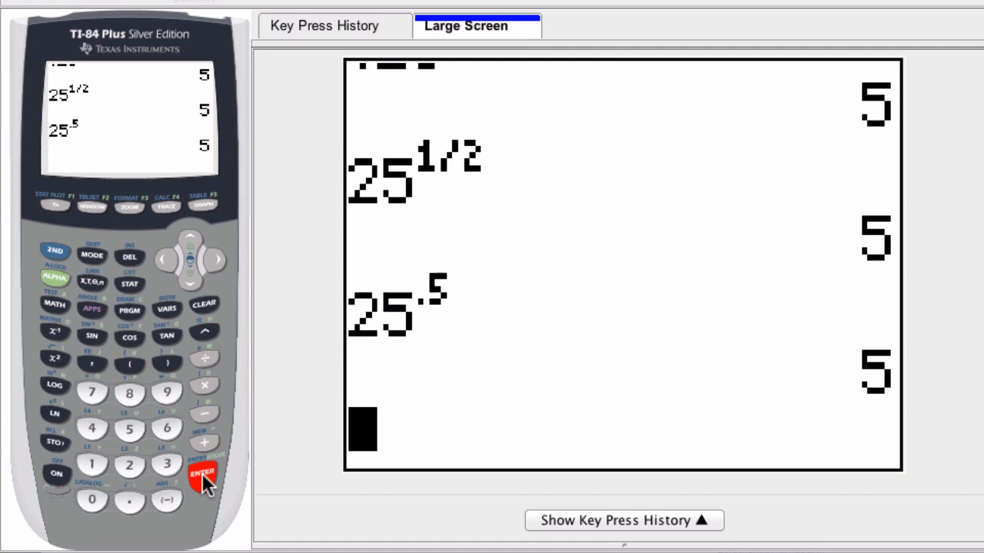
left_click(129, 428)
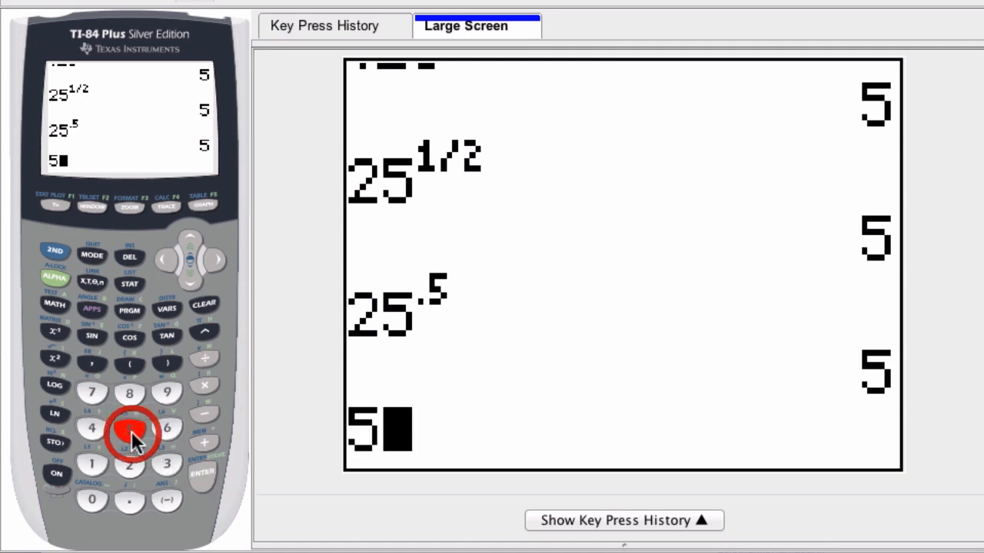
left_click(129, 428)
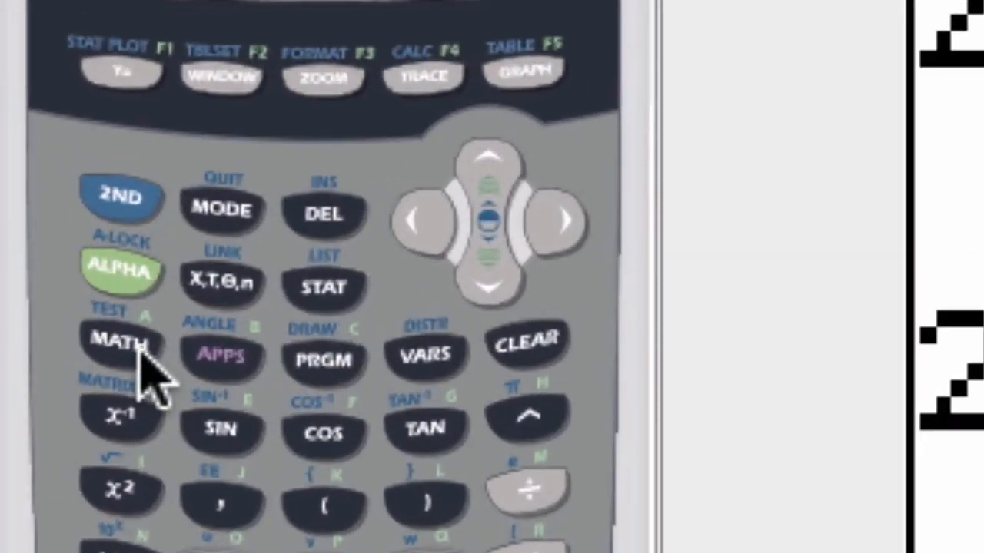
Use MATH 5:x√ to evaluate the fifth root of 3125 as 5.
left_click(120, 341)
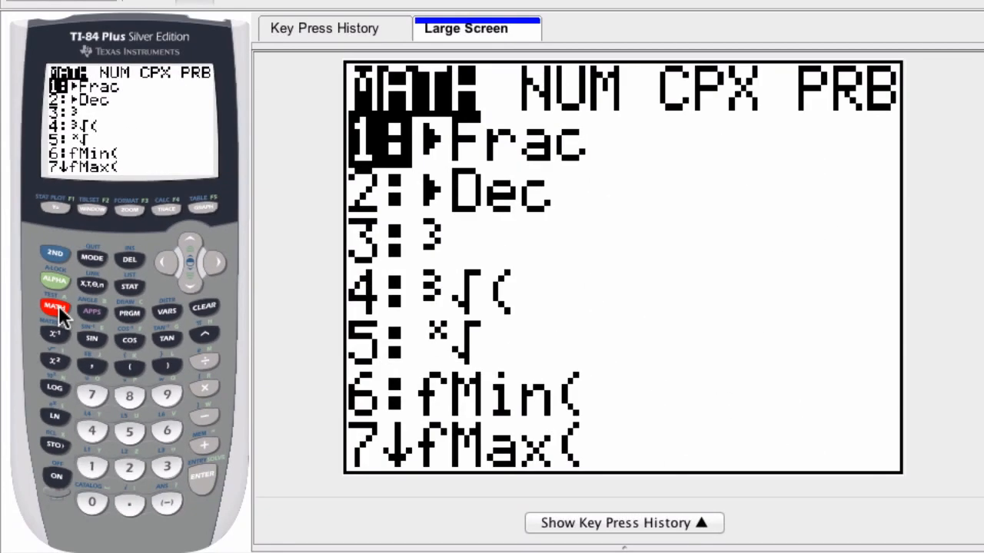
mouse_move(458, 246)
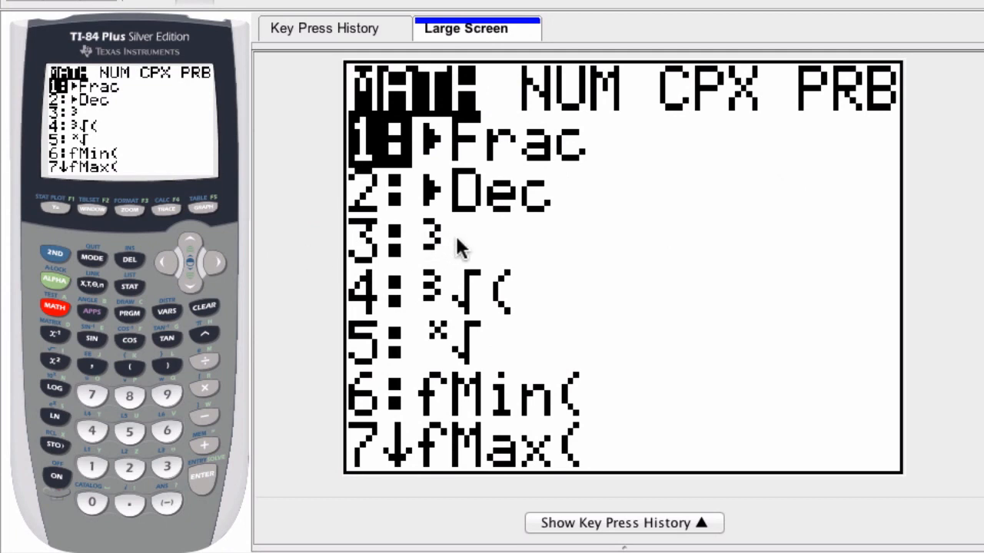
mouse_move(431, 258)
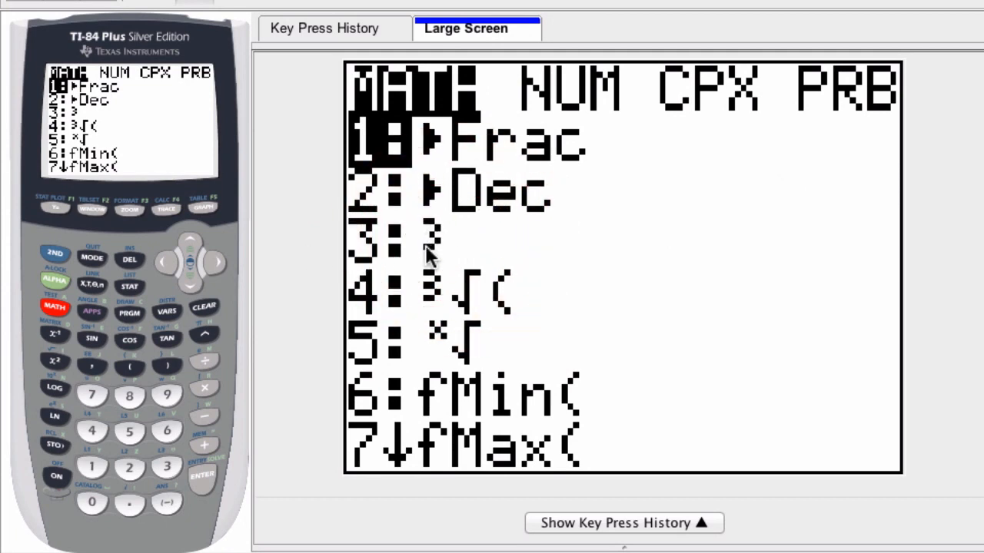
mouse_move(433, 304)
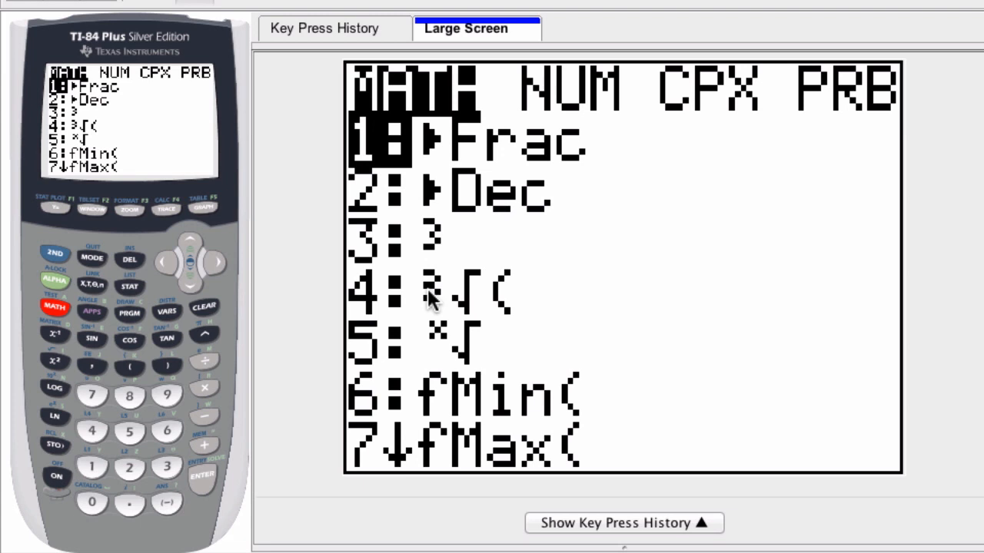
mouse_move(495, 291)
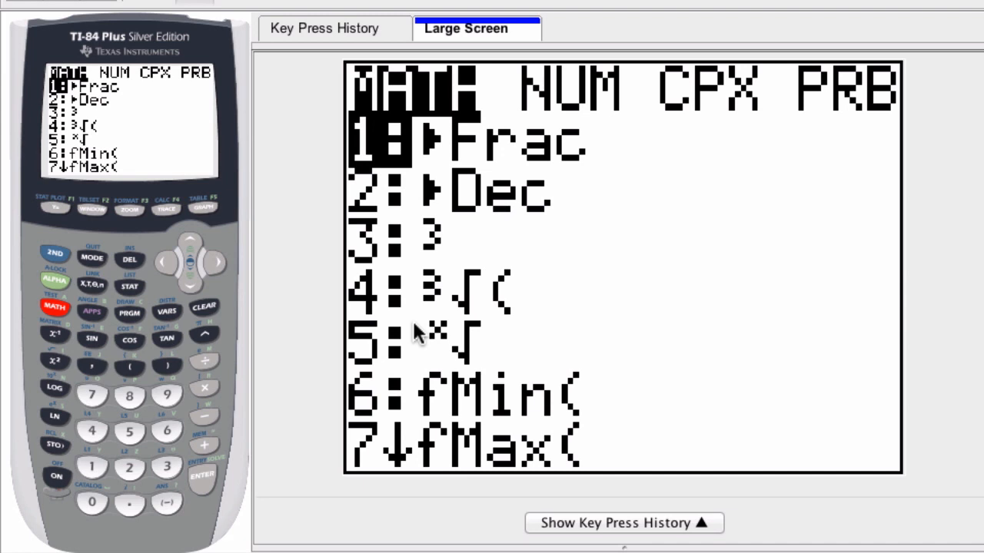
mouse_move(197, 292)
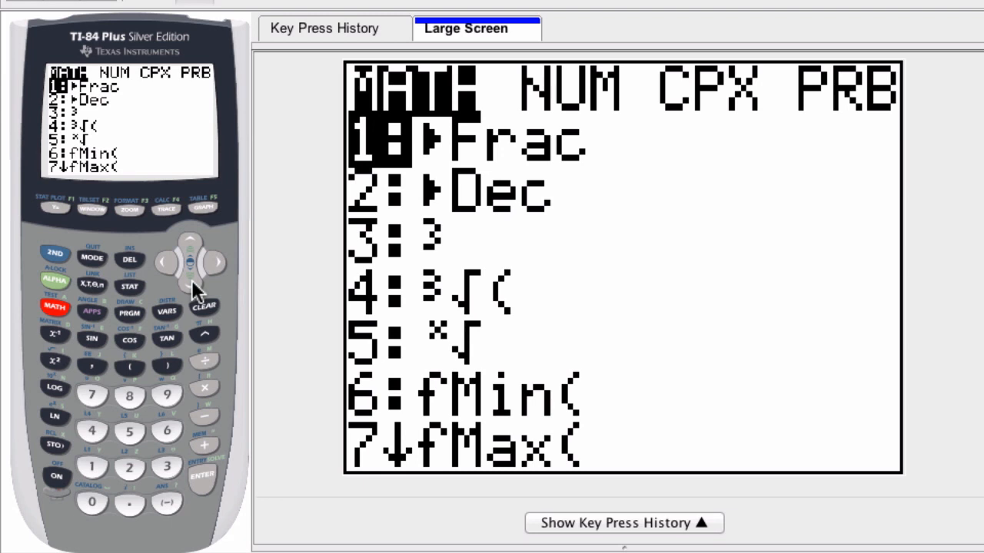
left_click(191, 274)
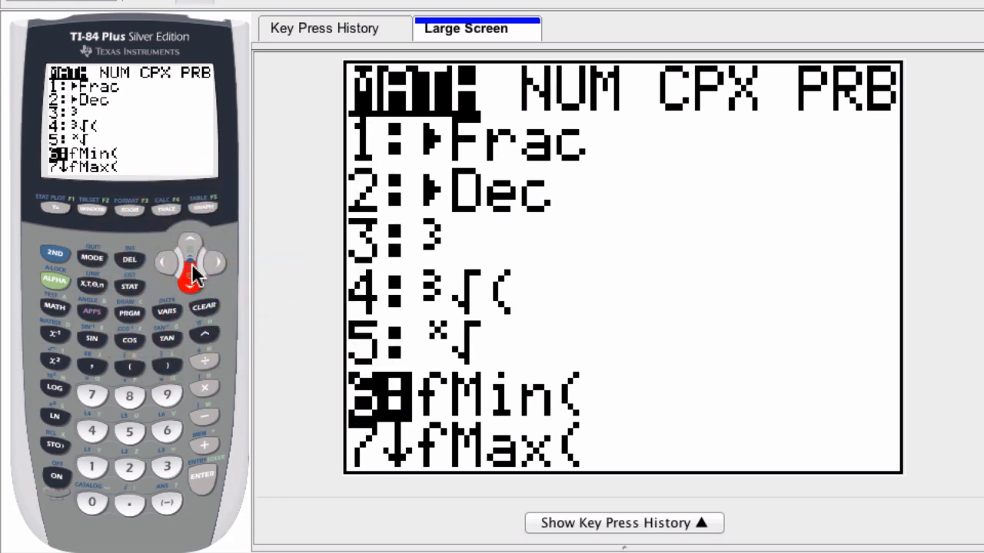
left_click(203, 480)
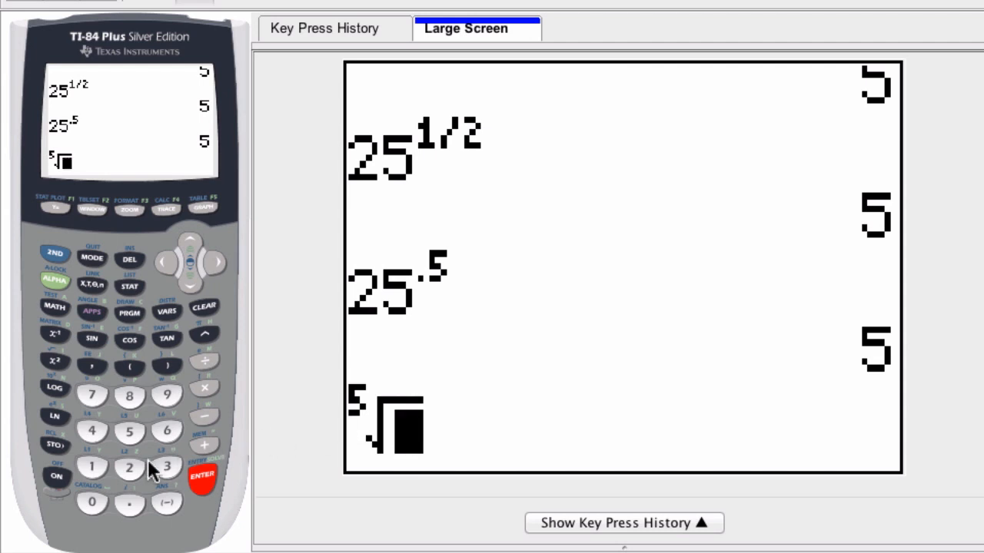
left_click(129, 467)
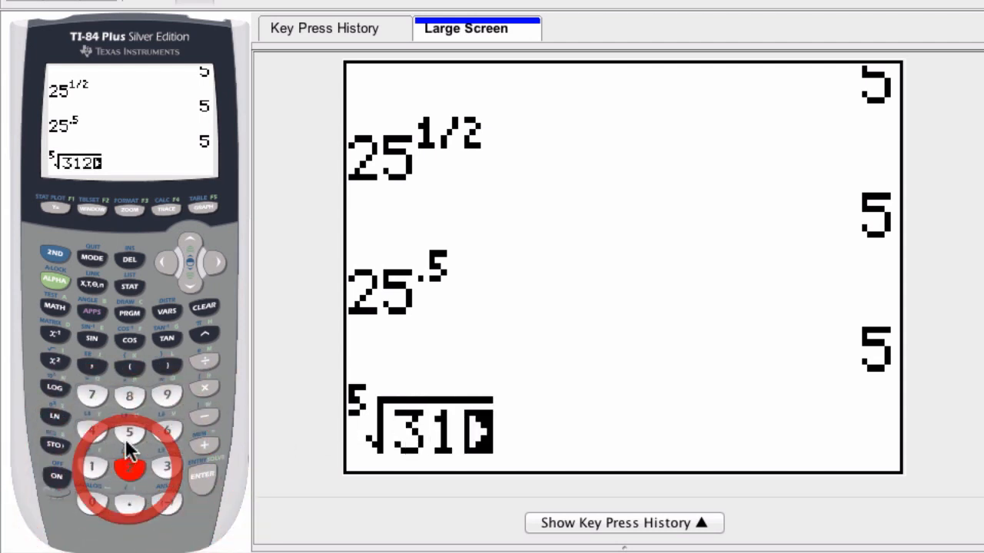
left_click(129, 431)
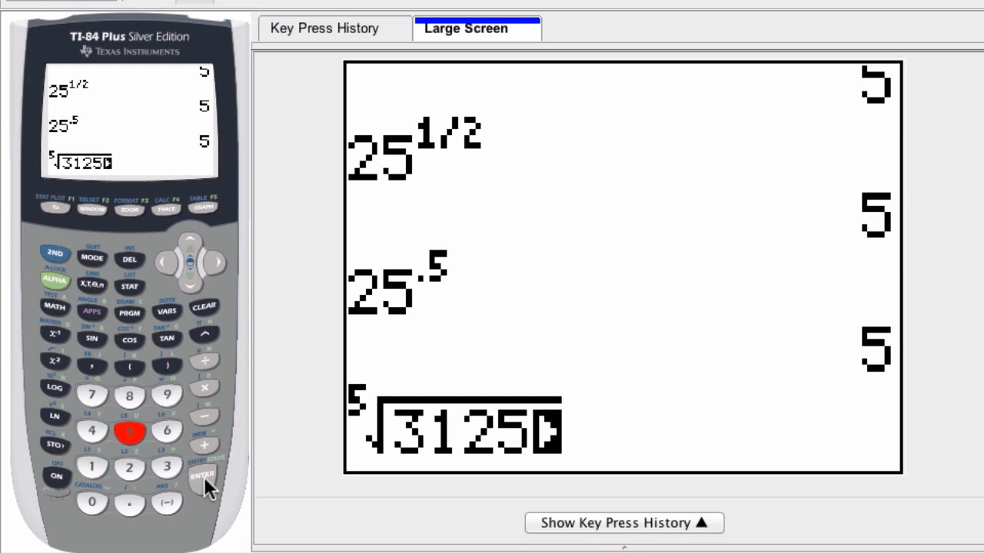
left_click(202, 475)
type("3125^1")
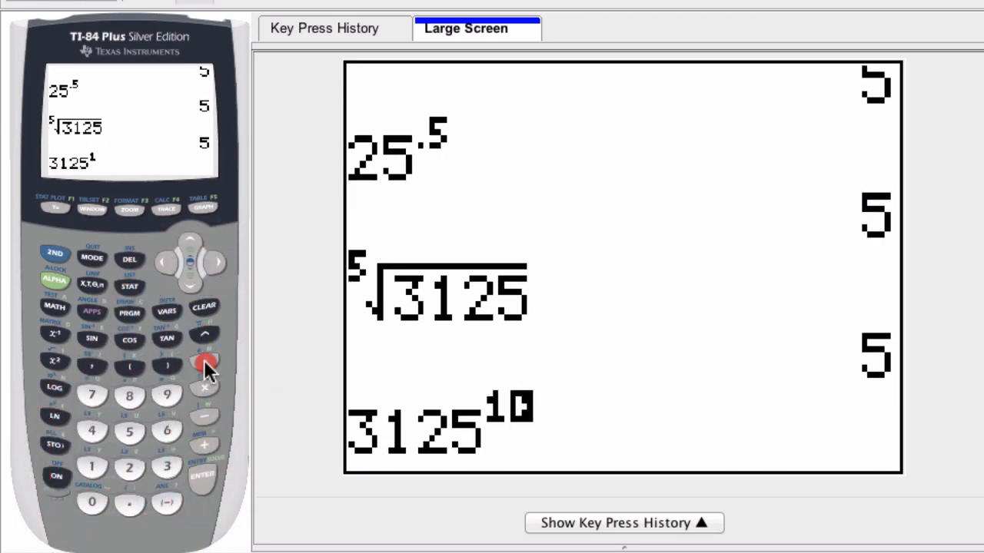
Evaluate 3125^(1/5) and 3125^.2, each returning 5.
left_click(203, 475)
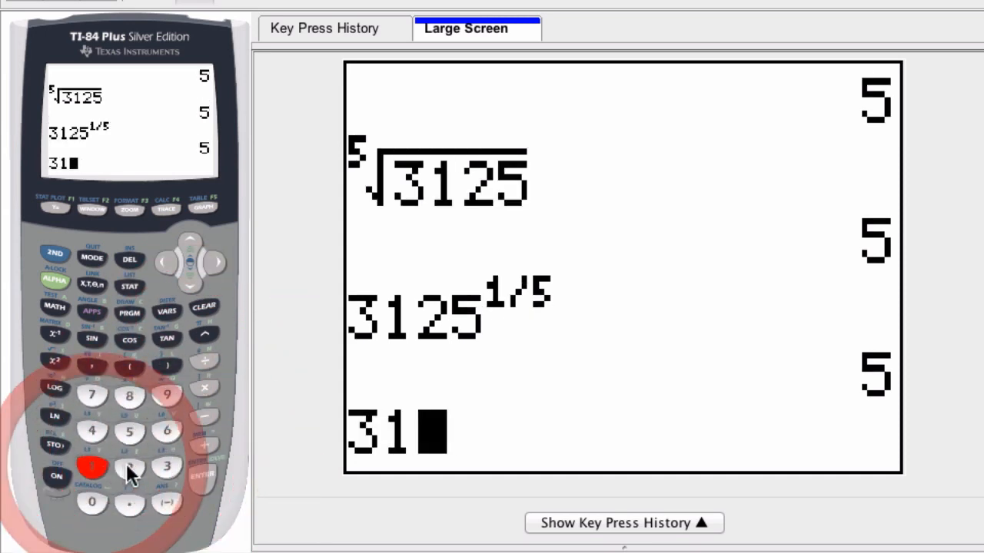
left_click(129, 430)
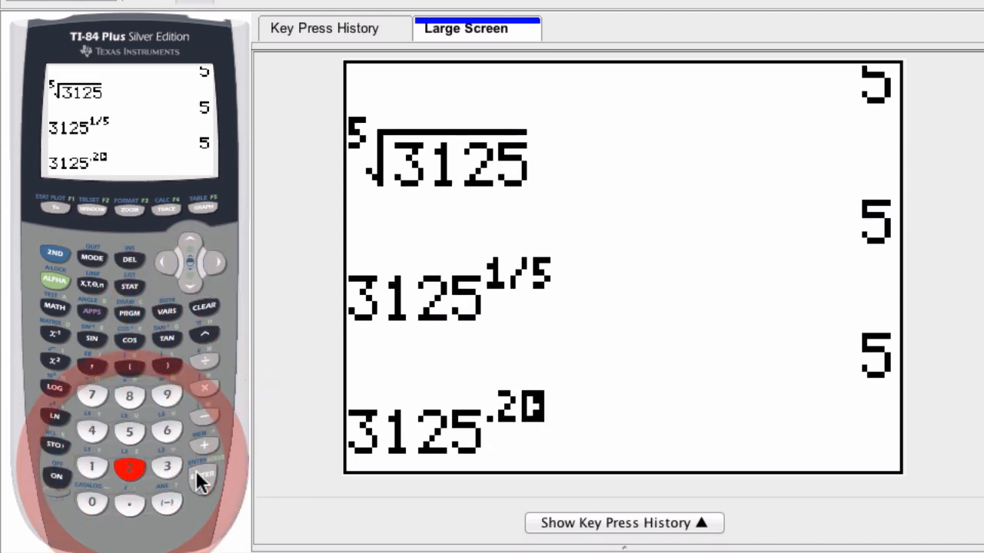
left_click(203, 473)
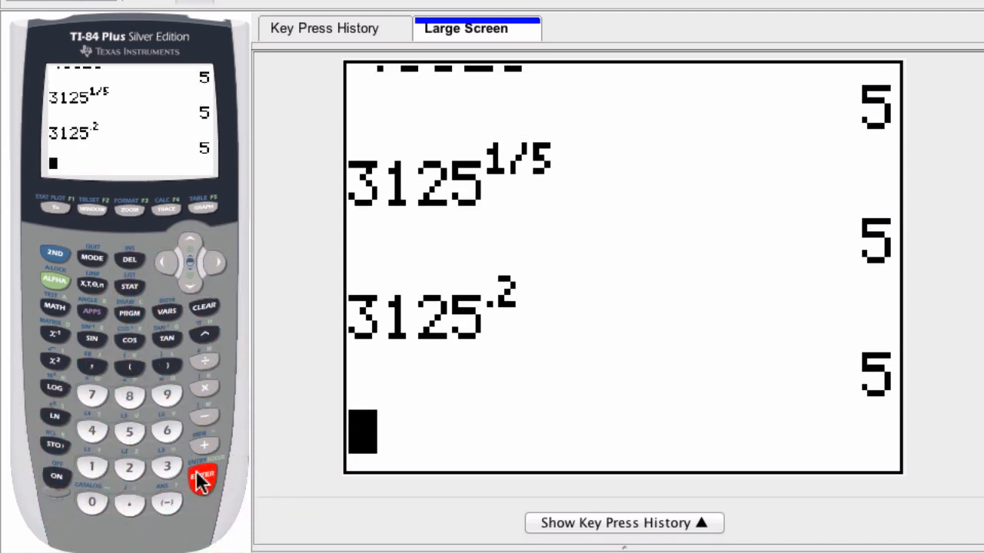
mouse_move(61, 310)
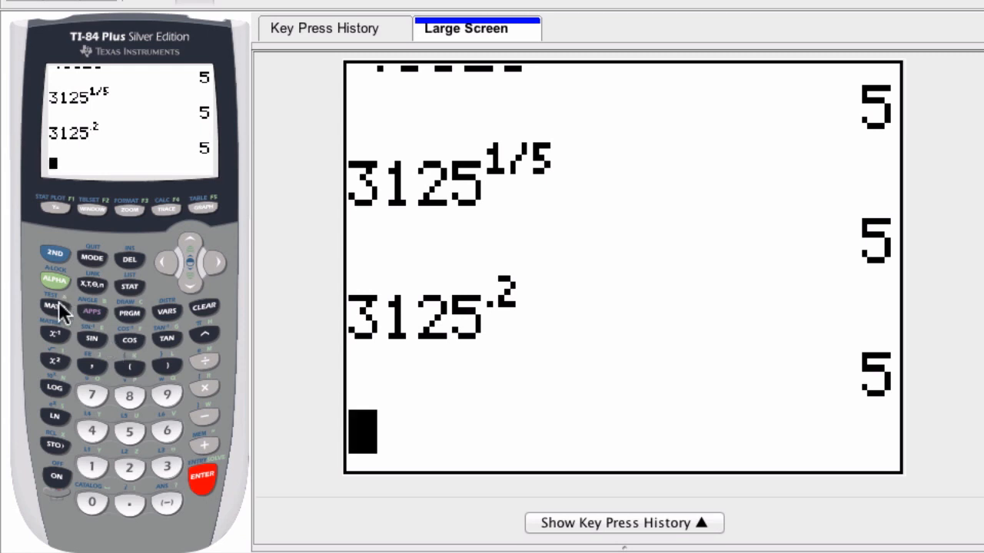
Evaluate 5³ via the MATH list cube exponent to get 125.
left_click(56, 306)
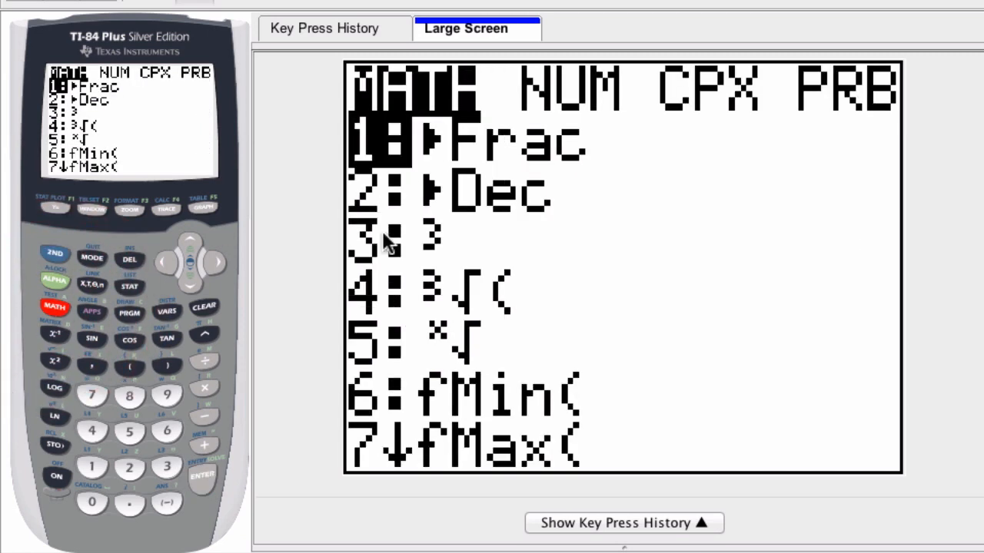
mouse_move(415, 246)
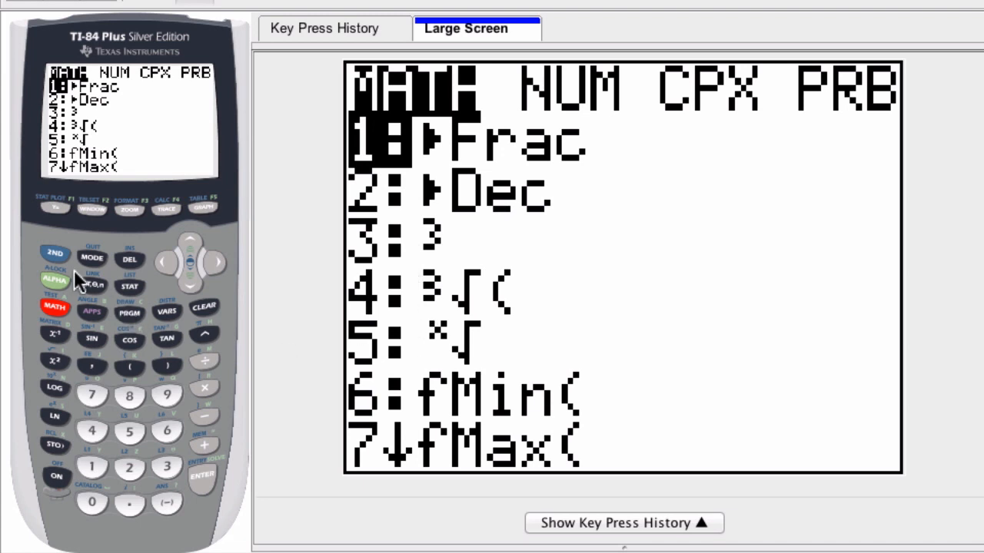
left_click(92, 258)
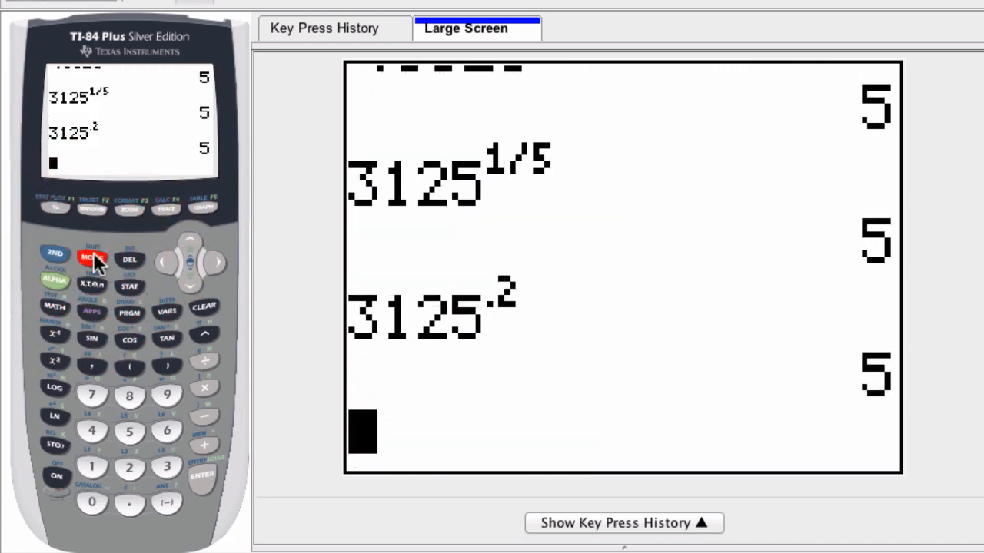
left_click(129, 430)
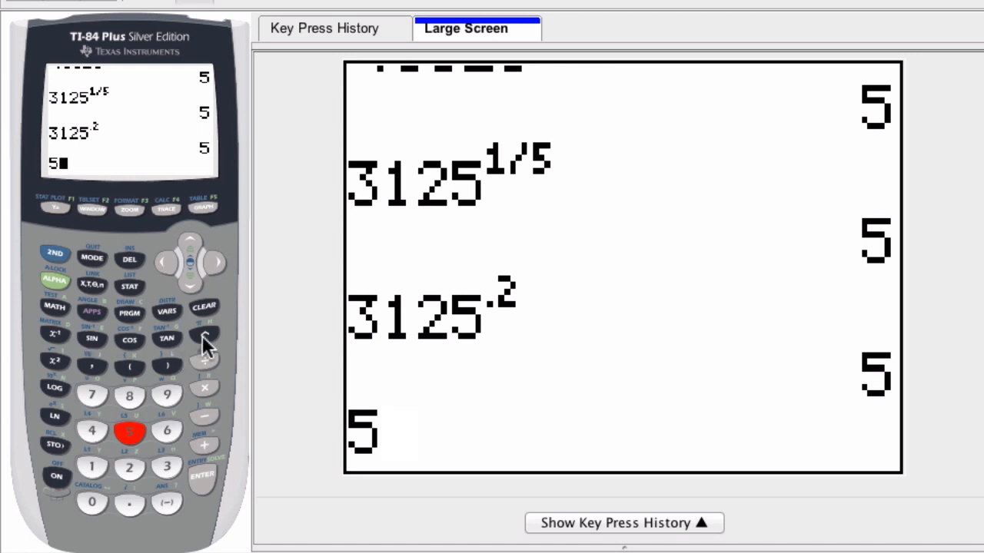
left_click(166, 468)
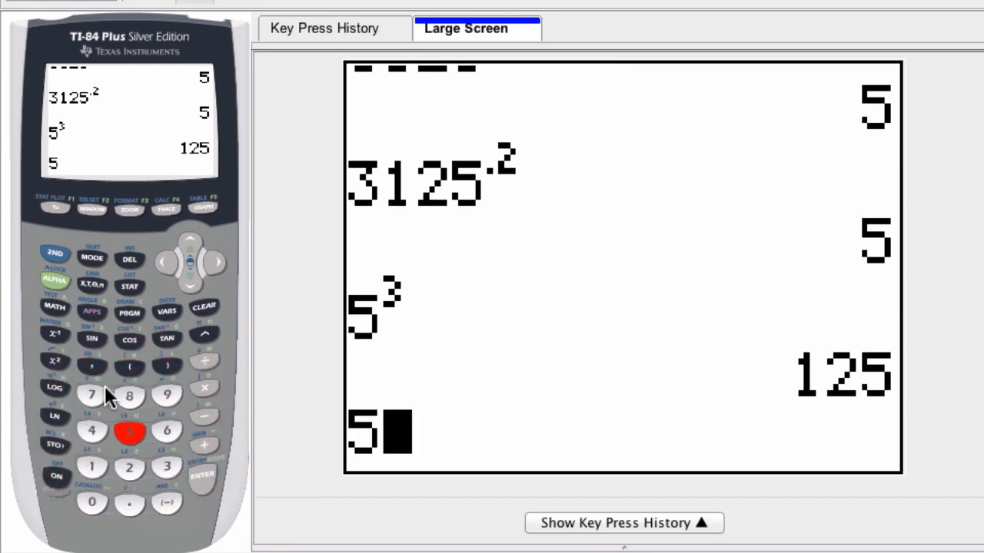
Repeat 5³ from the MATH list, again returning 125.
left_click(55, 306)
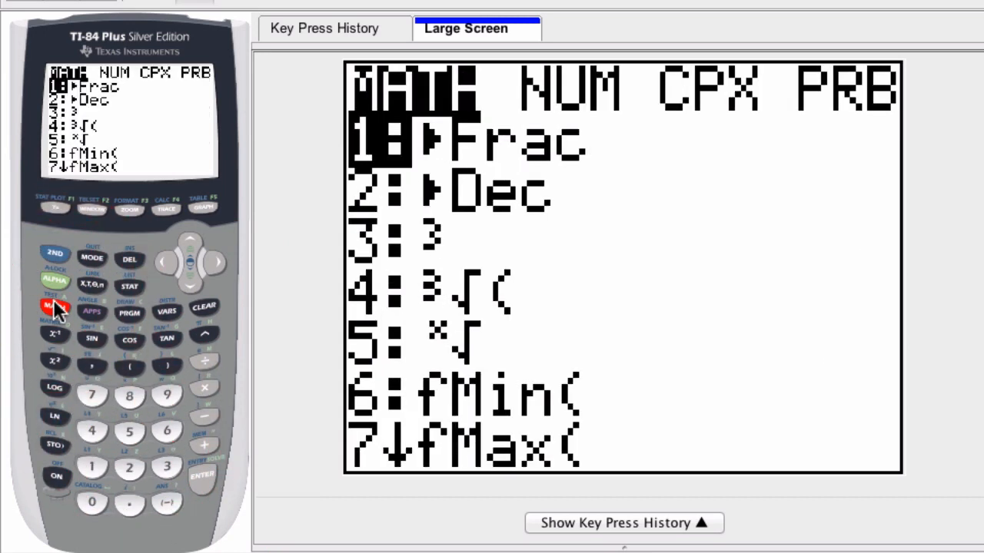
mouse_move(173, 431)
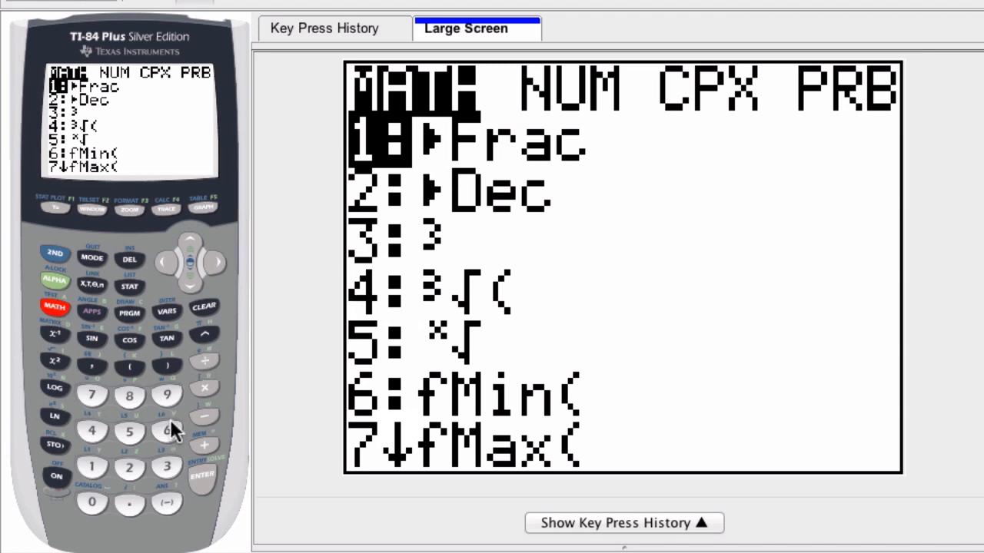
left_click(166, 467)
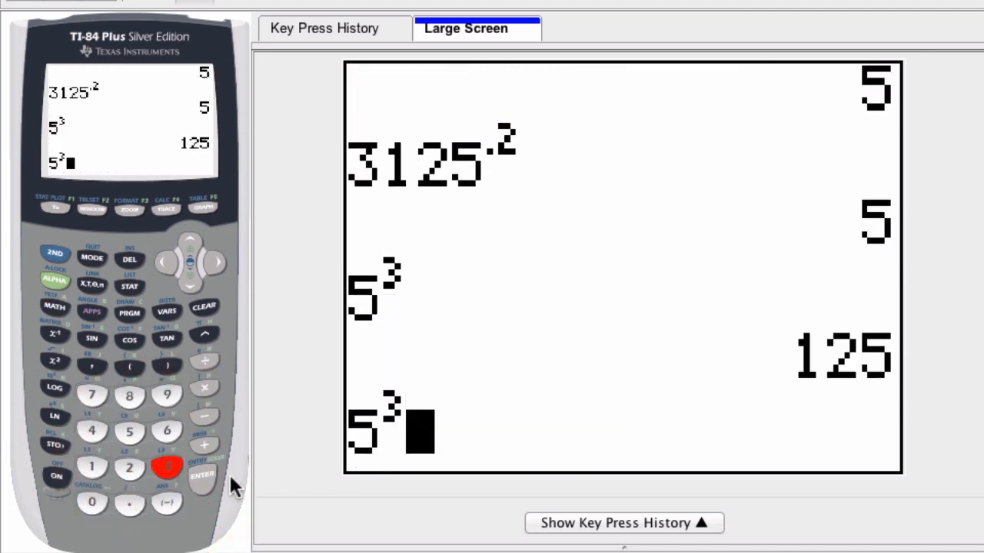
left_click(203, 473)
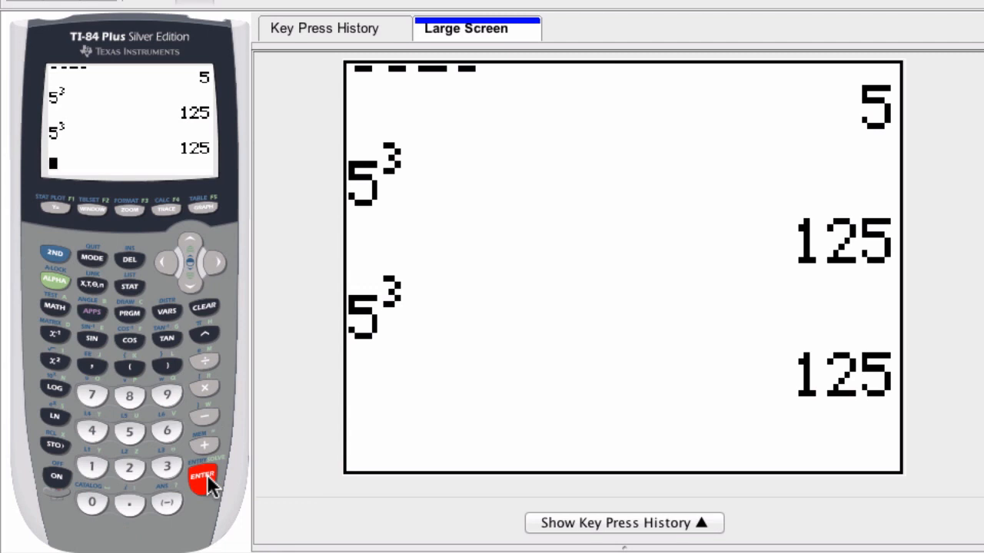
Evaluate ³√(8) from MATH 4 to get 2.
left_click(56, 308)
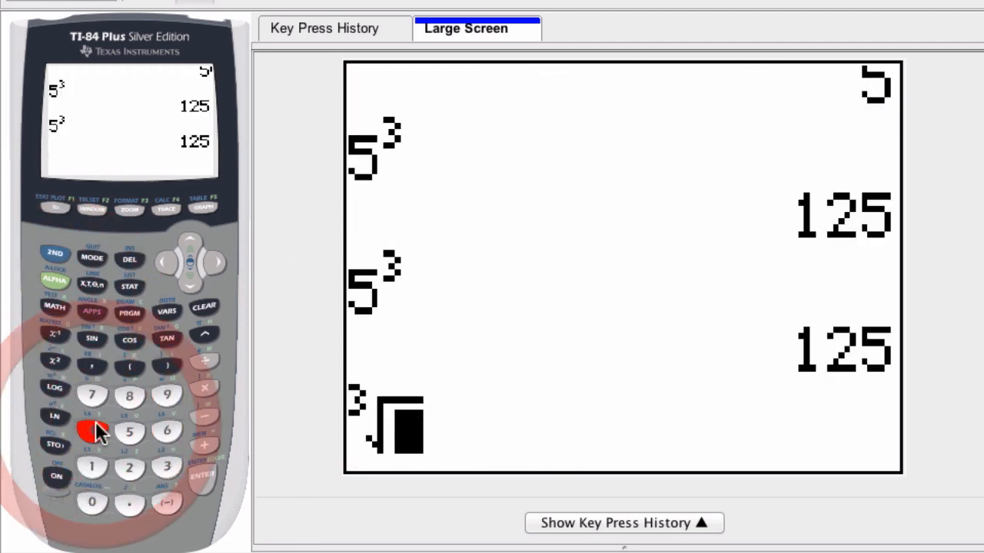
left_click(129, 393)
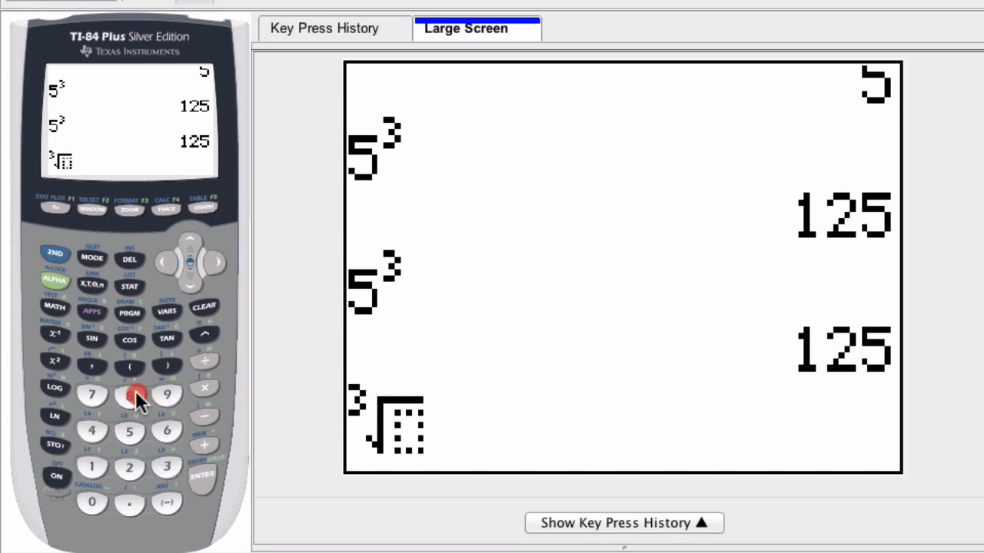
left_click(203, 475)
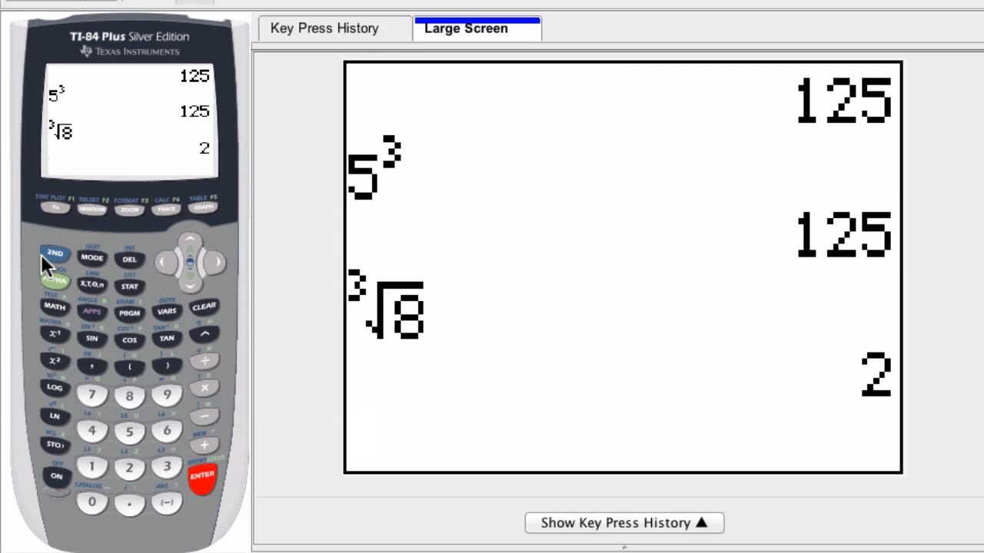
left_click(203, 476)
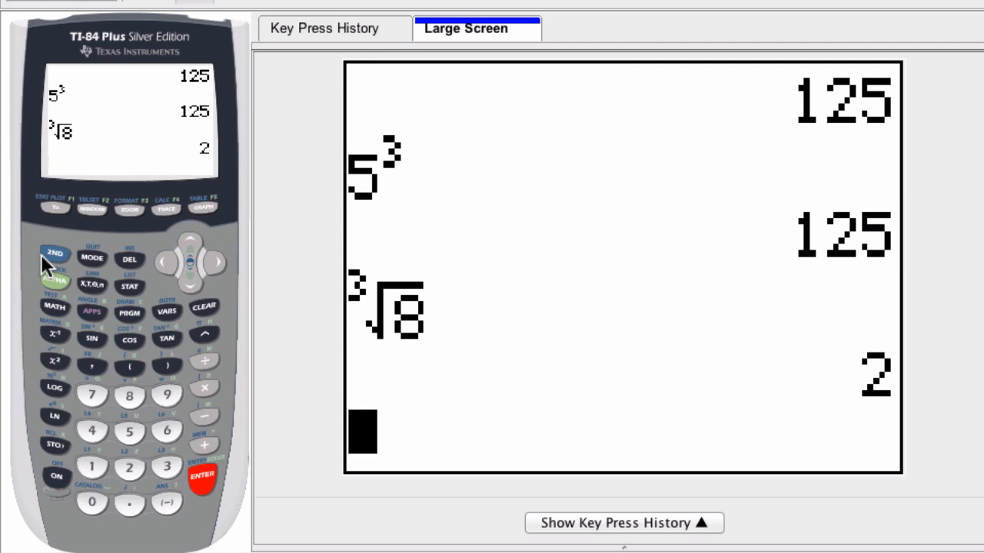
Clear a mistaken ln entry and evaluate e^(3) as 20.08553692.
left_click(54, 418)
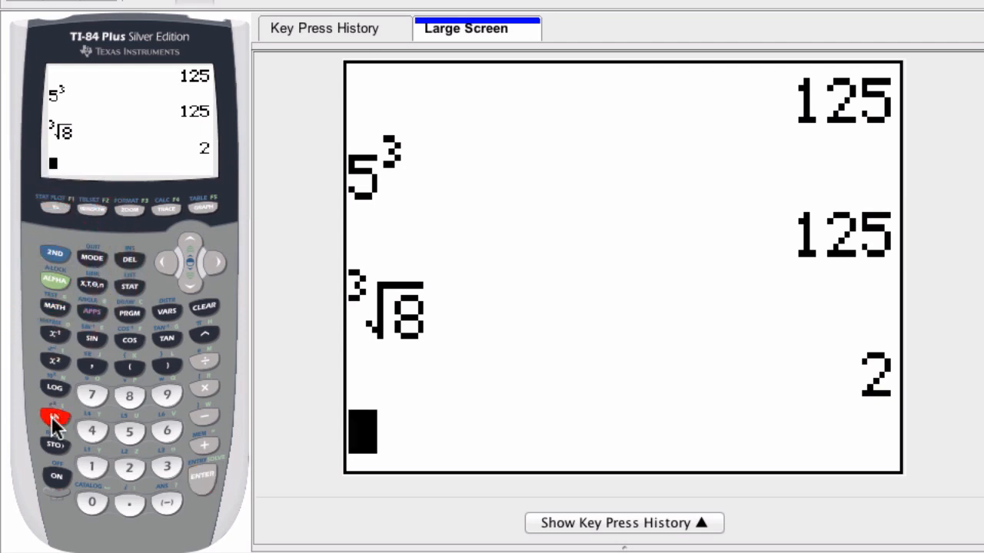
left_click(55, 415)
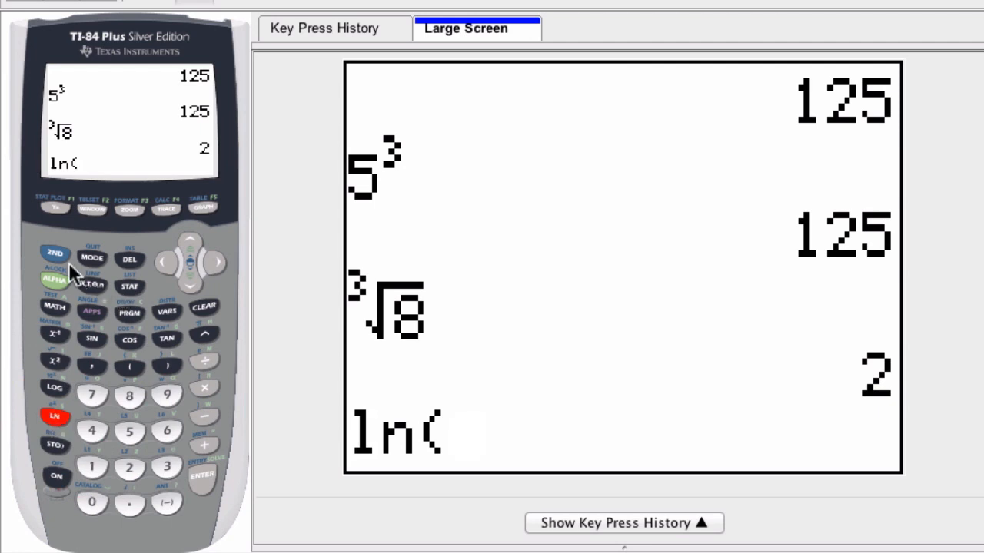
left_click(203, 307)
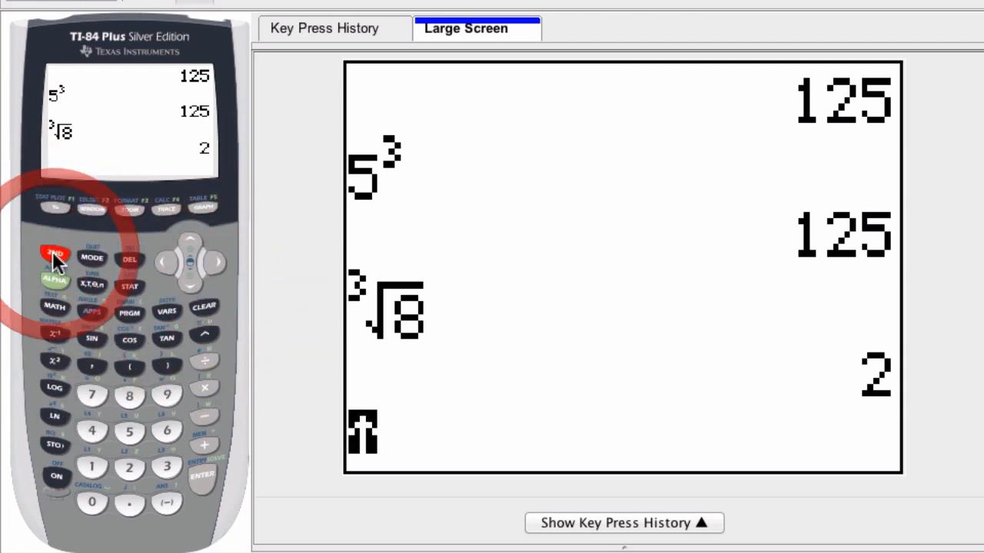
left_click(55, 418)
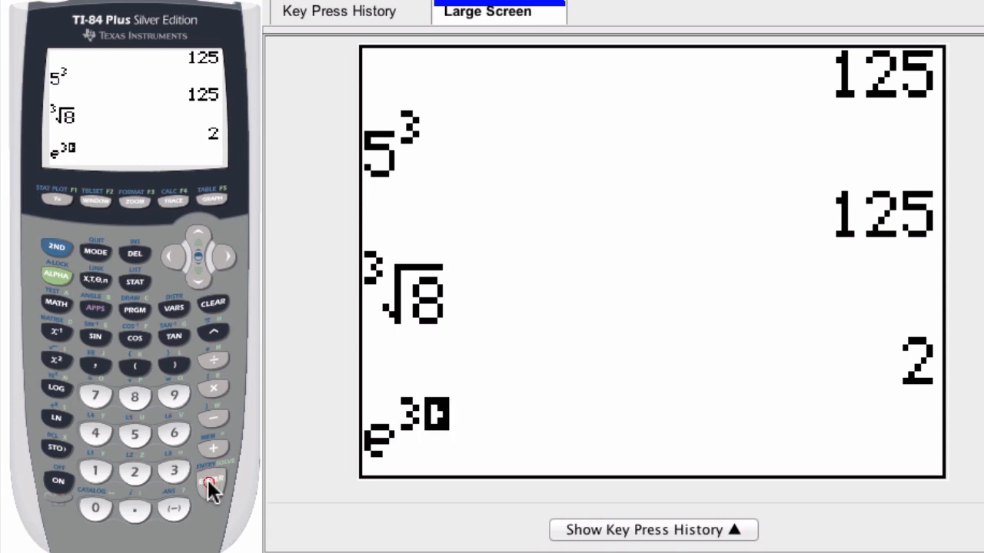
left_click(213, 483)
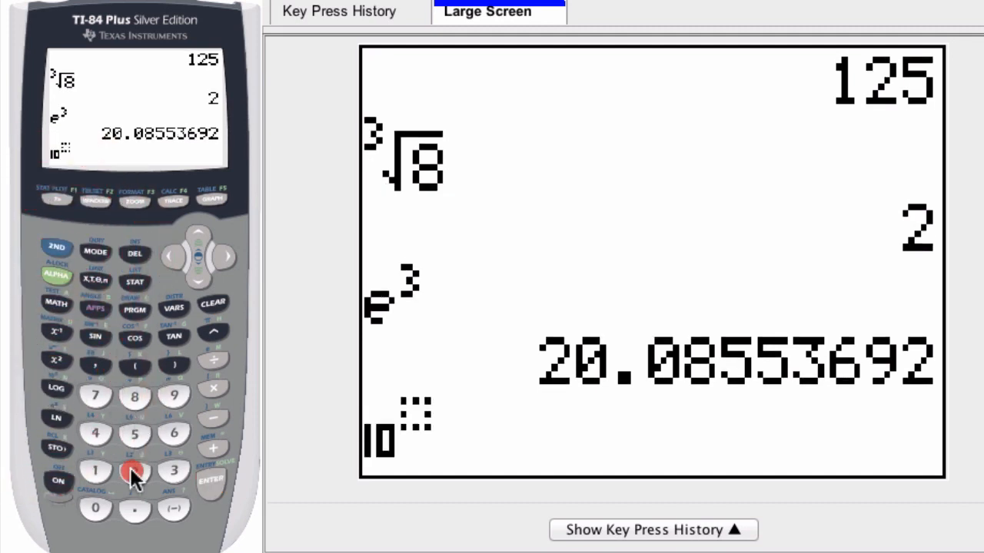
Evaluate 10^(2) via 2ND LOG to get 100.
left_click(212, 483)
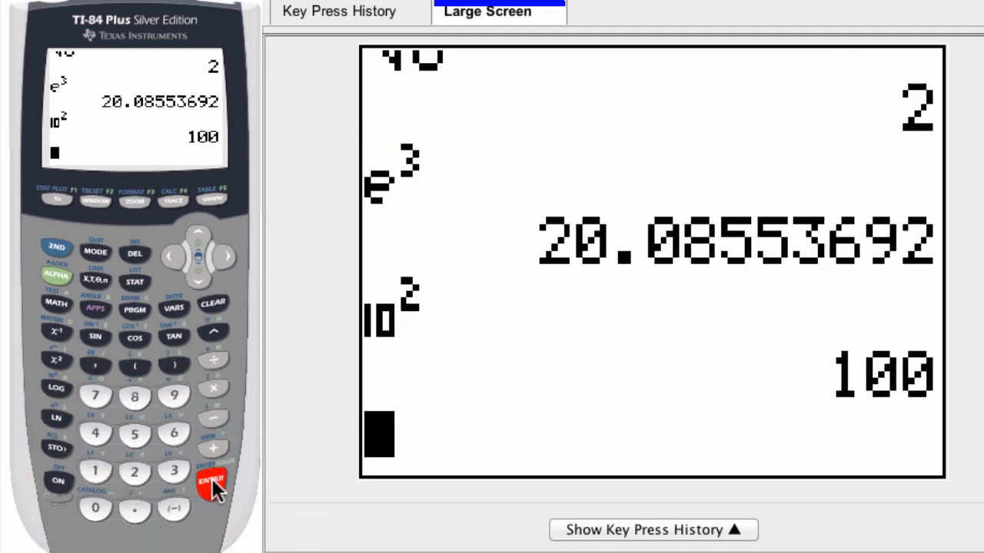
mouse_move(53, 277)
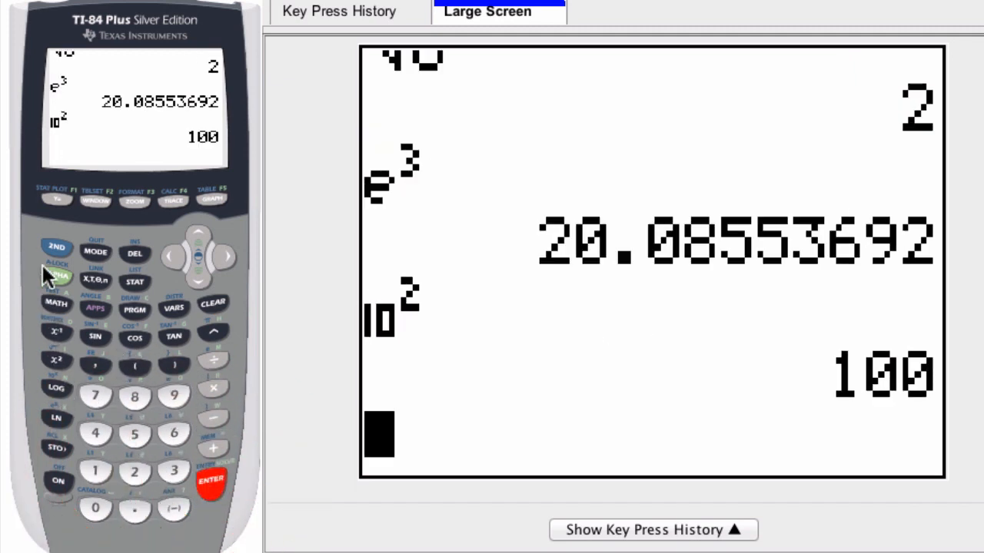
left_click(56, 275)
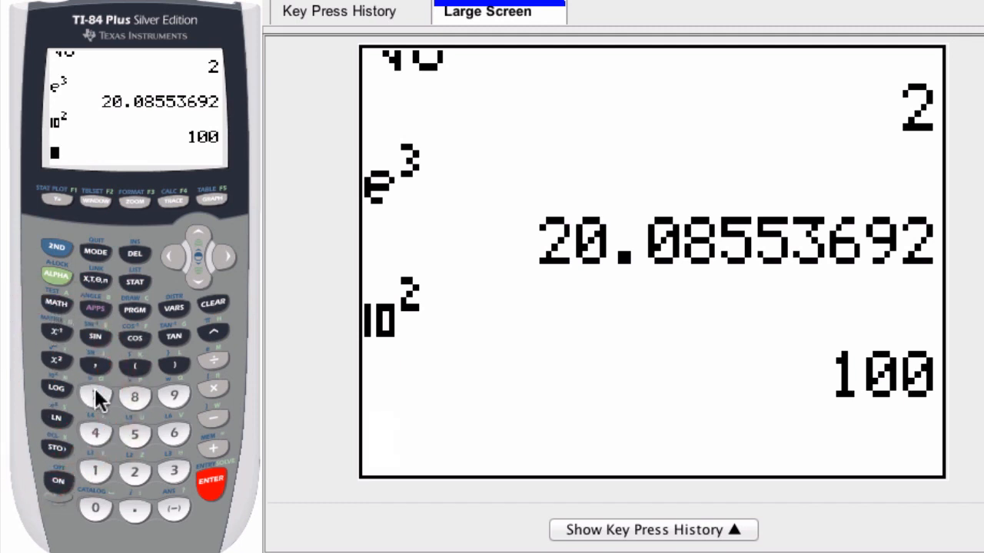
mouse_move(146, 492)
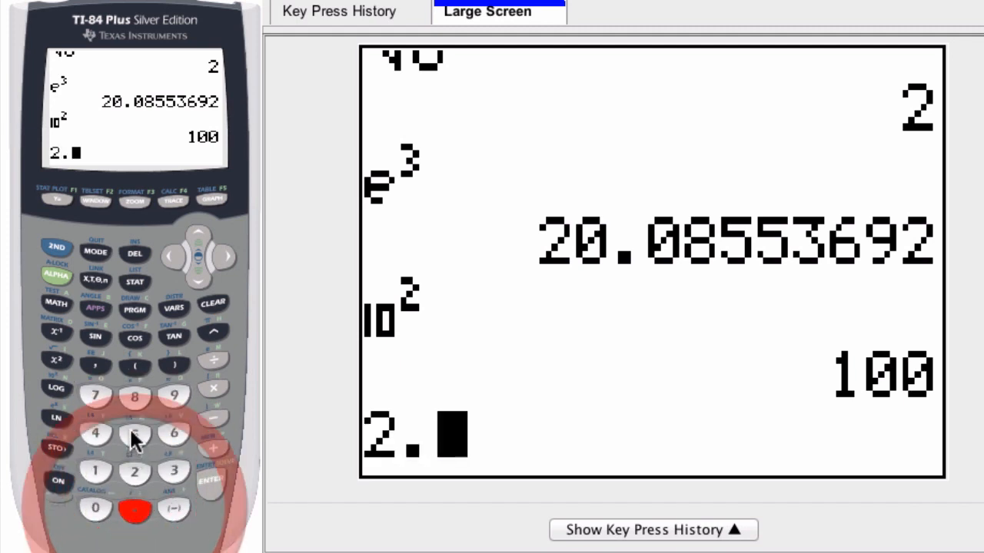
Evaluate 2.5*10^3 and 2.5*10^(3) via 2ND LOG, both giving 2500.
left_click(134, 433)
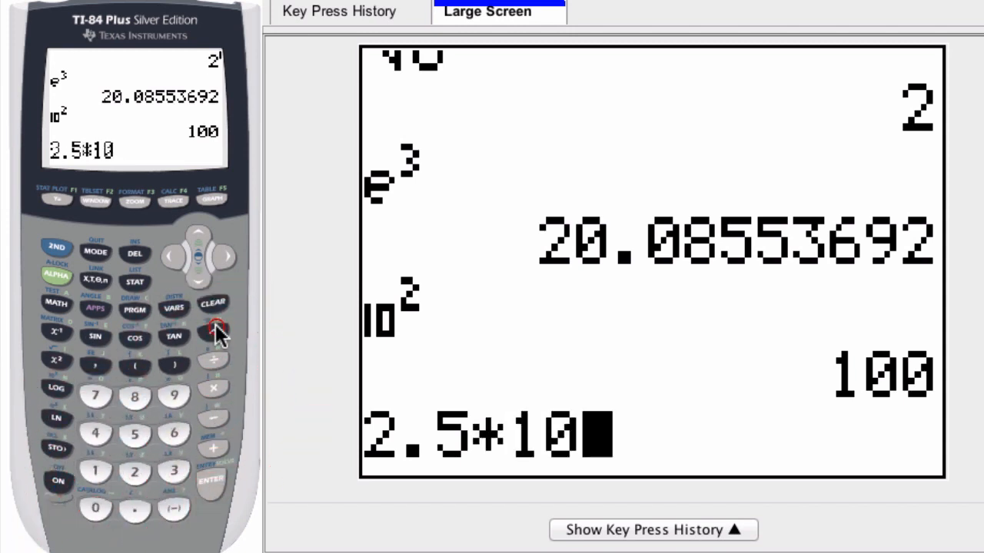
left_click(174, 471)
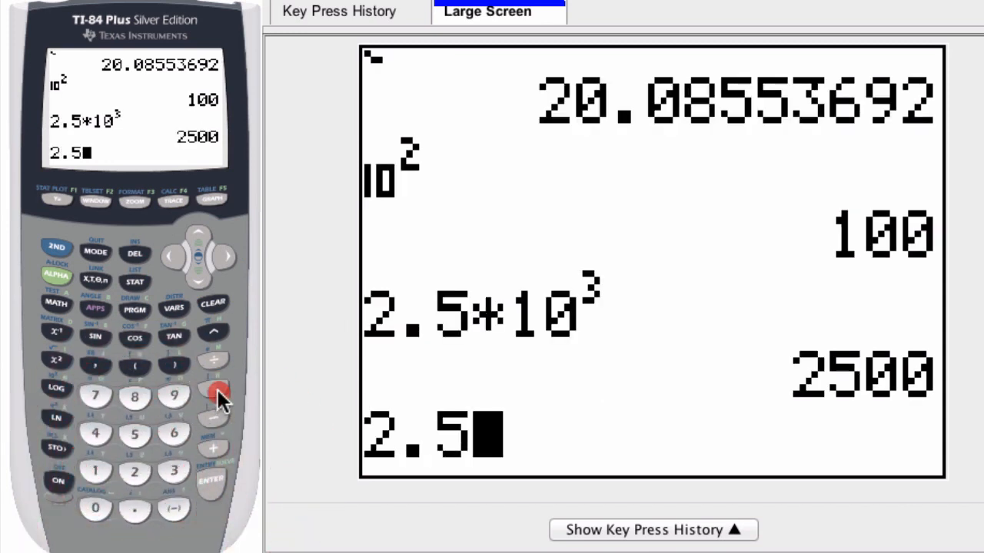
left_click(212, 388)
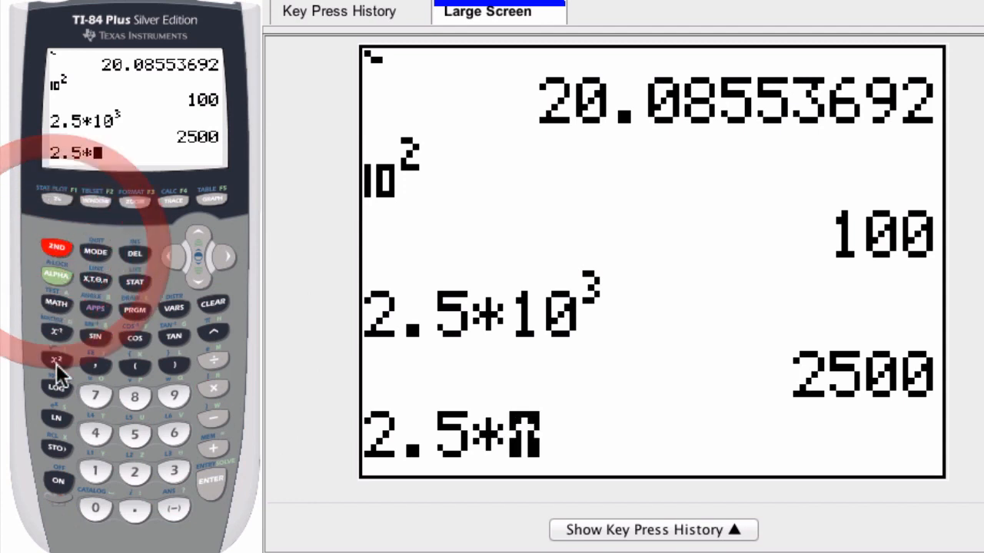
left_click(56, 387)
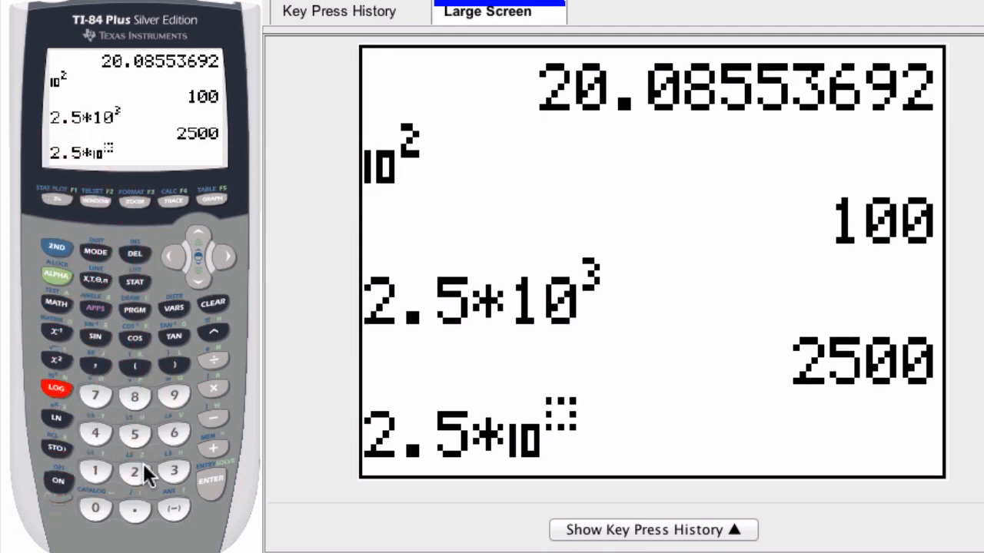
left_click(211, 480)
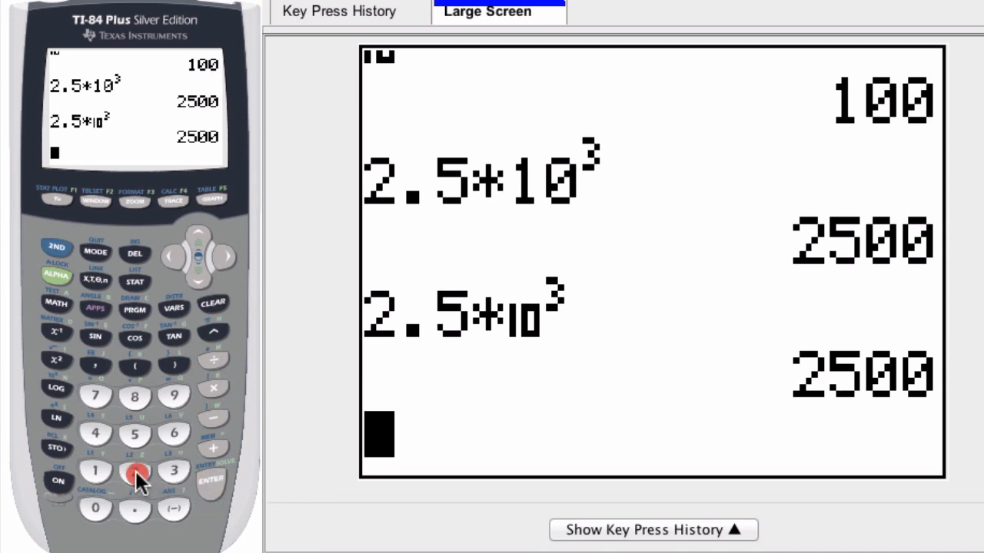
Evaluate 2.5E3 using the EE key, giving 2500 on the home screen.
left_click(135, 434)
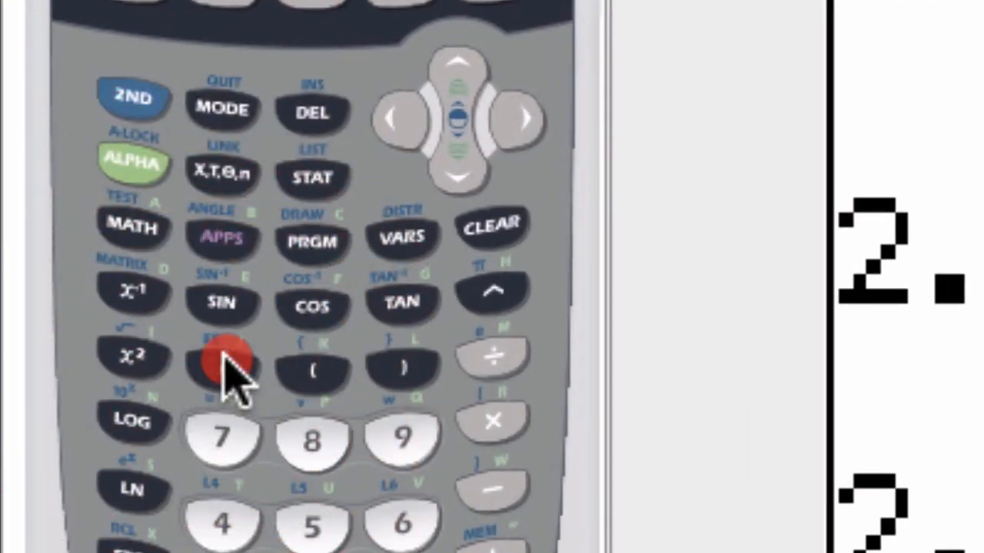
left_click(223, 369)
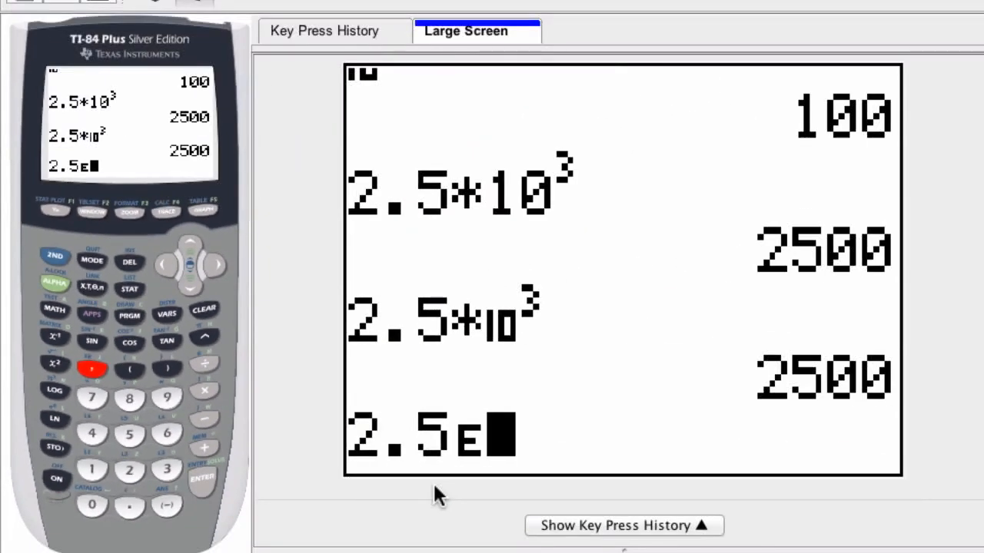
mouse_move(460, 484)
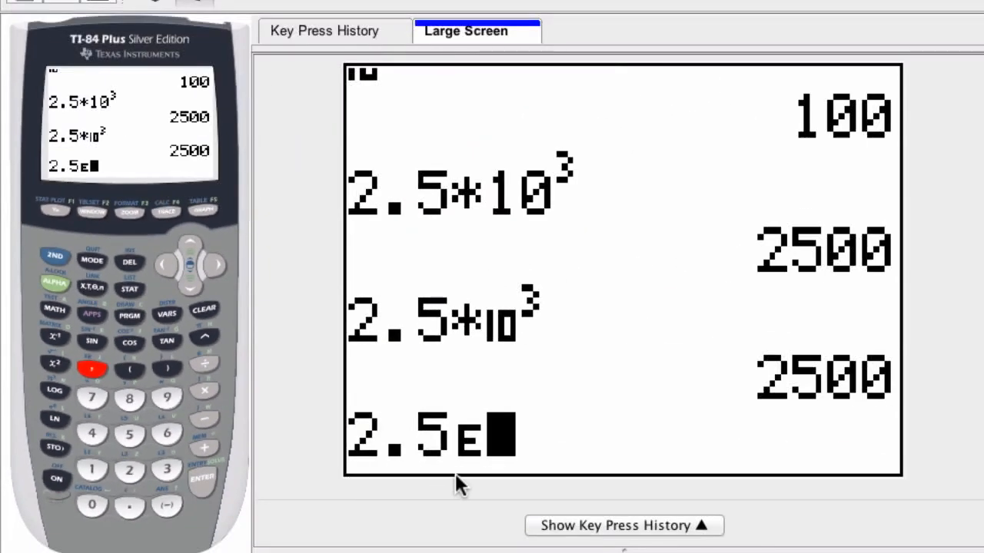
mouse_move(505, 449)
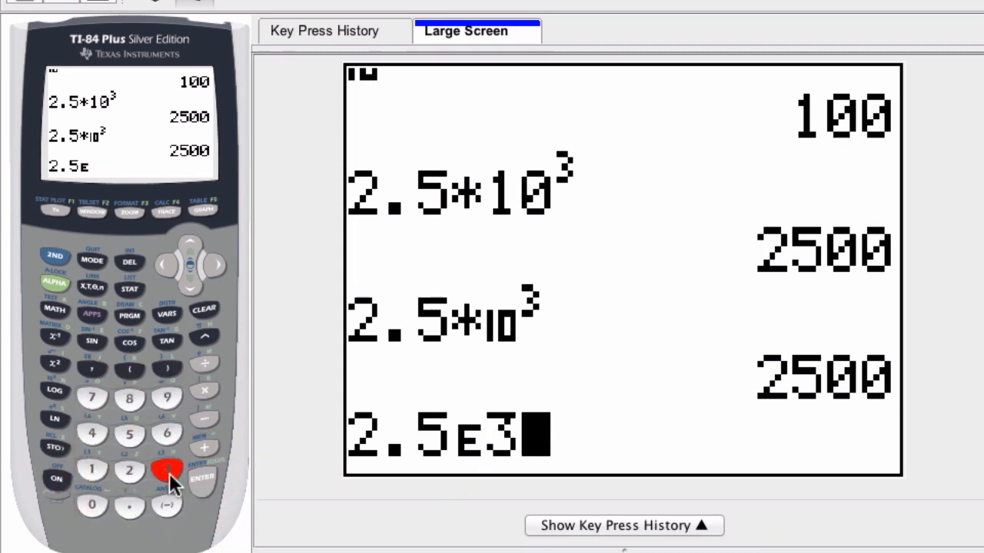
left_click(166, 470)
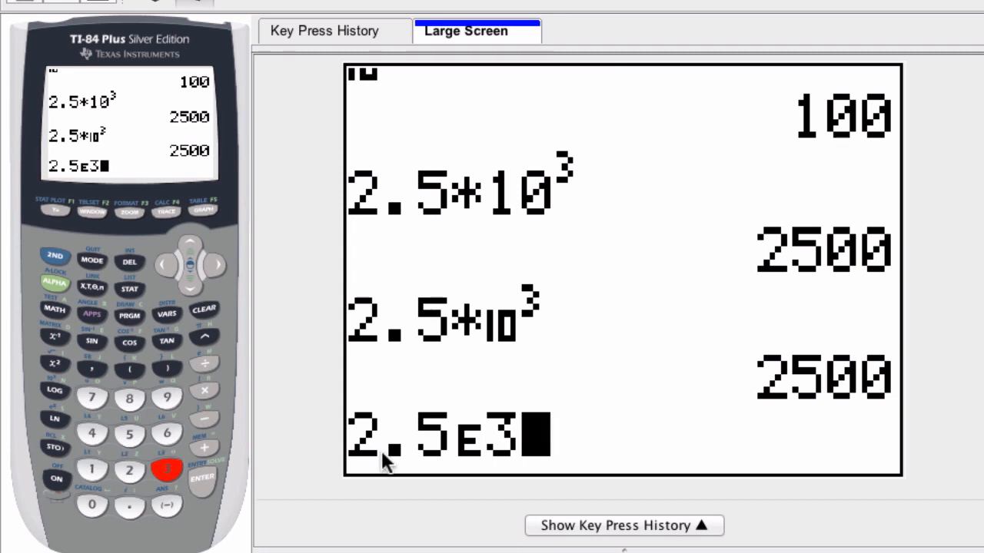
left_click(202, 480)
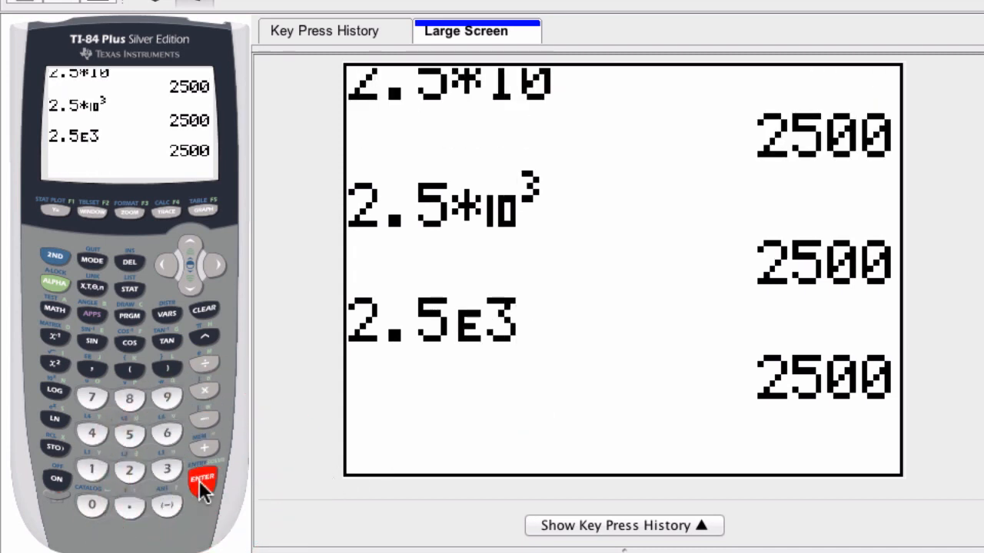